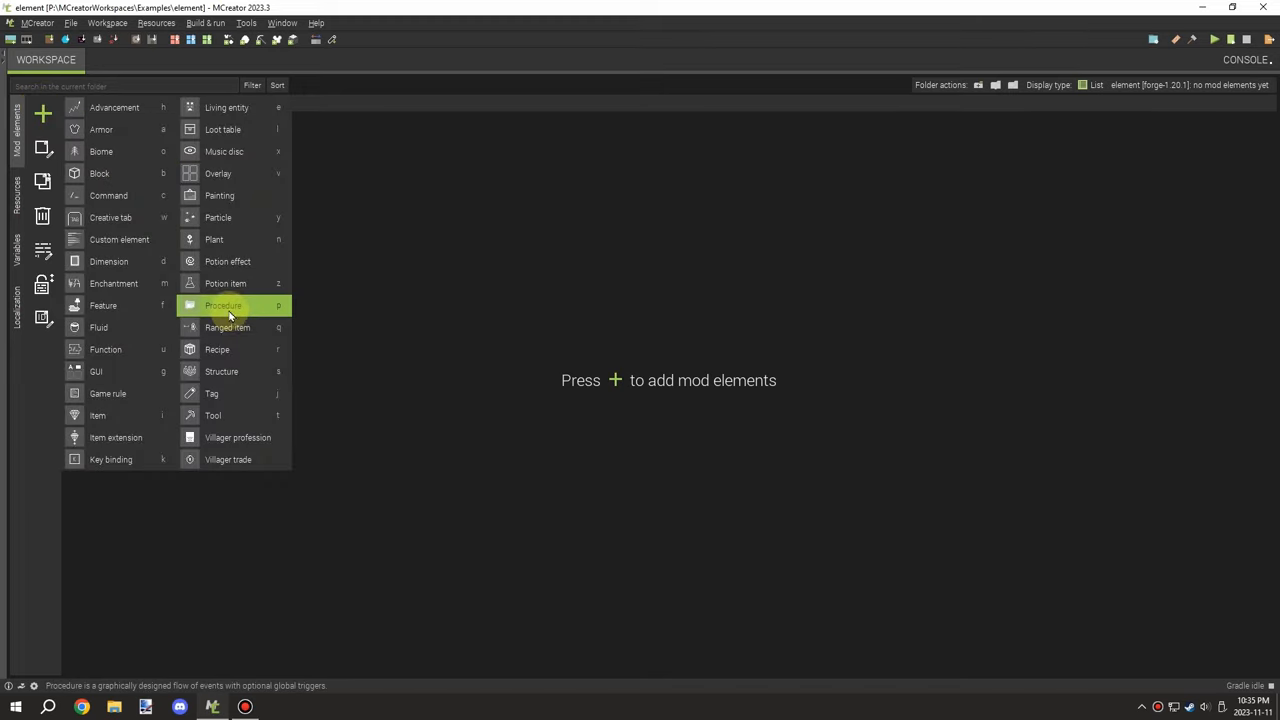
# Create a new procedure element named Repeater.
pyautogui.click(224, 304)
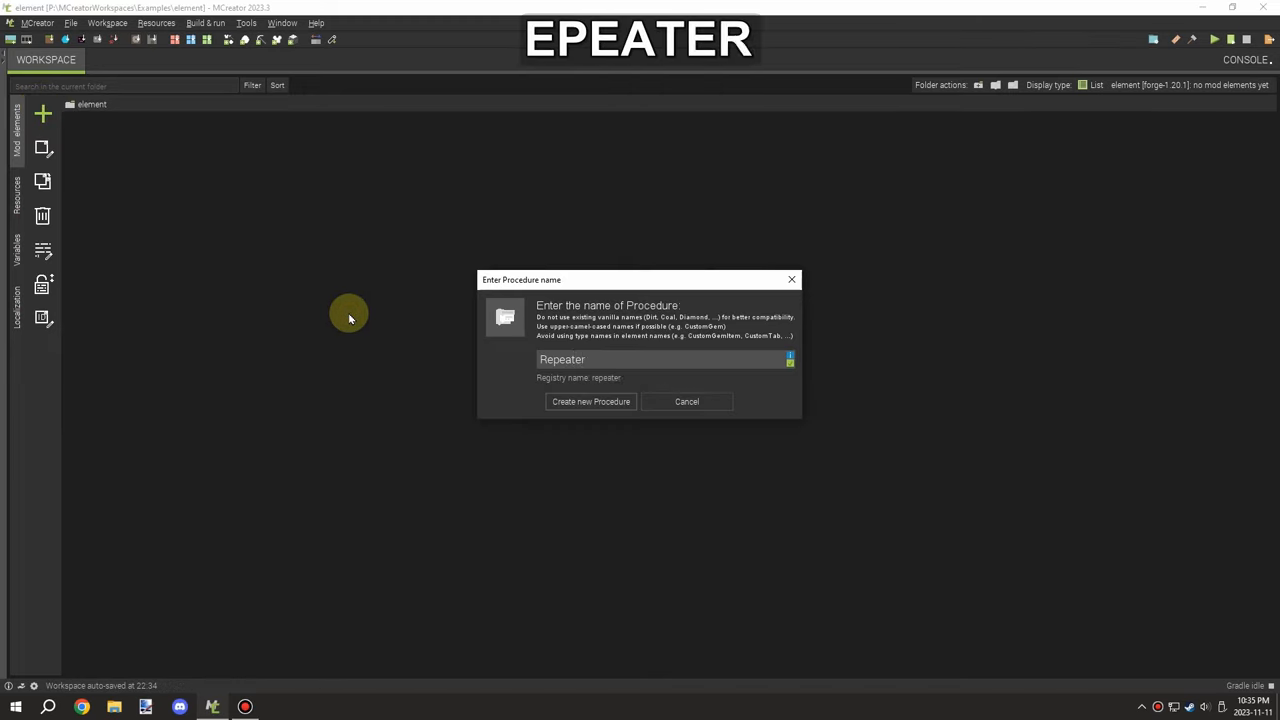
pyautogui.moveTo(592, 400)
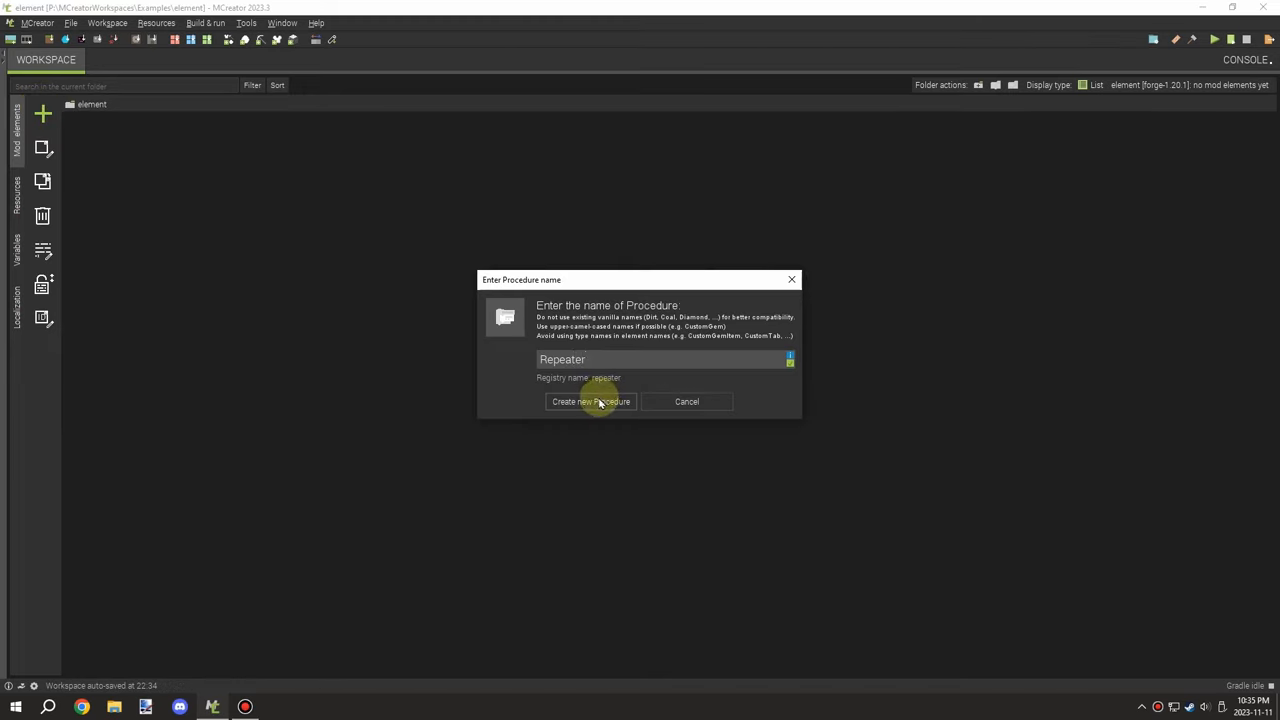
pyautogui.click(590, 400)
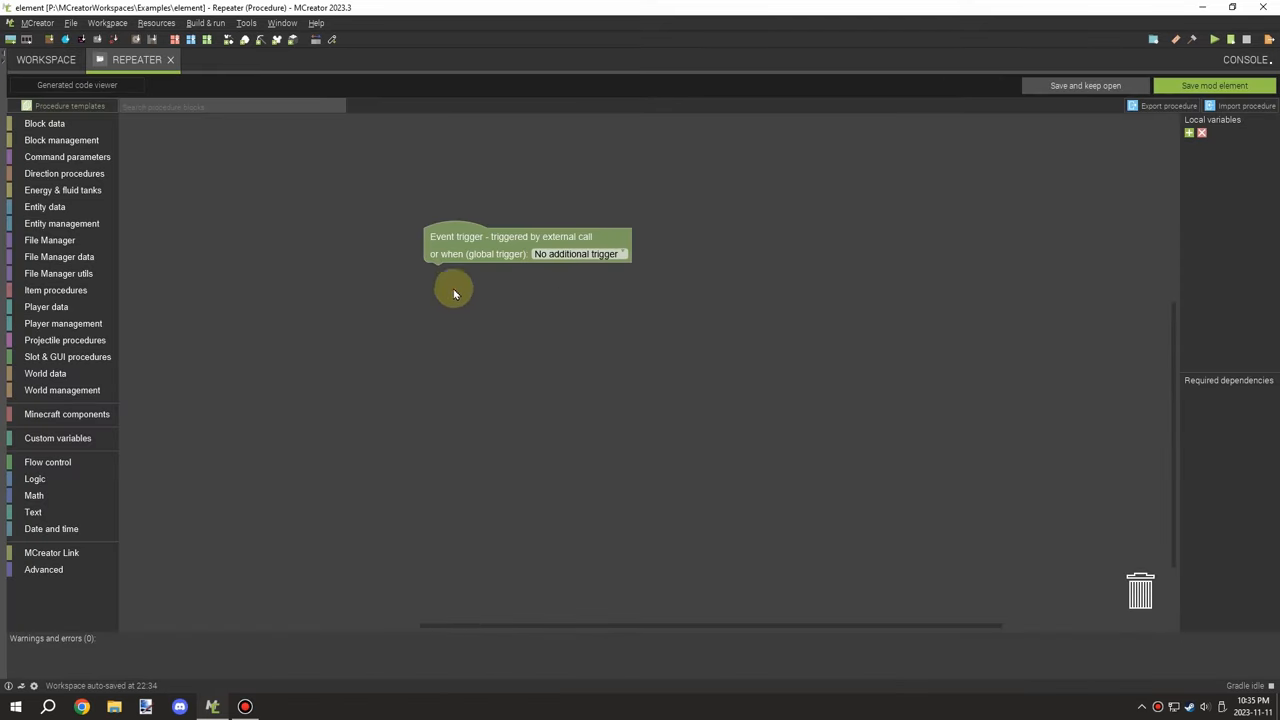
# Set the global trigger to 'Player left clicks block'.
pyautogui.click(576, 252)
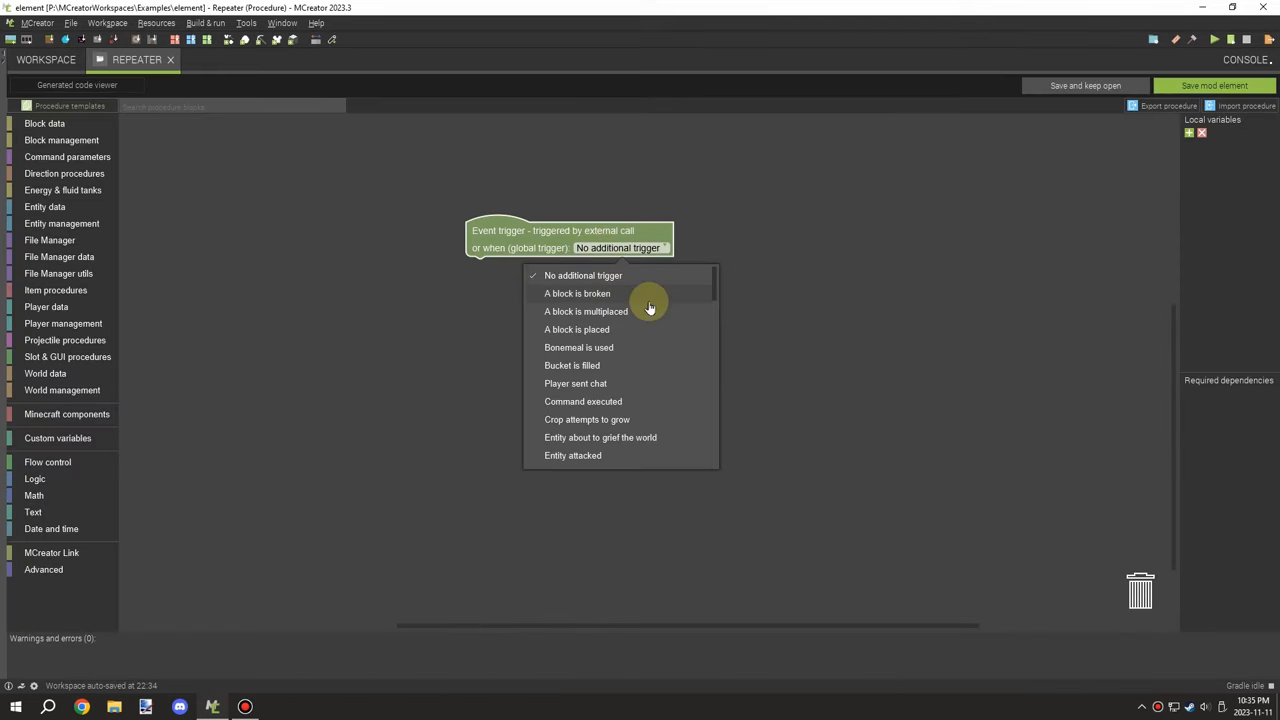
pyautogui.scroll(-3)
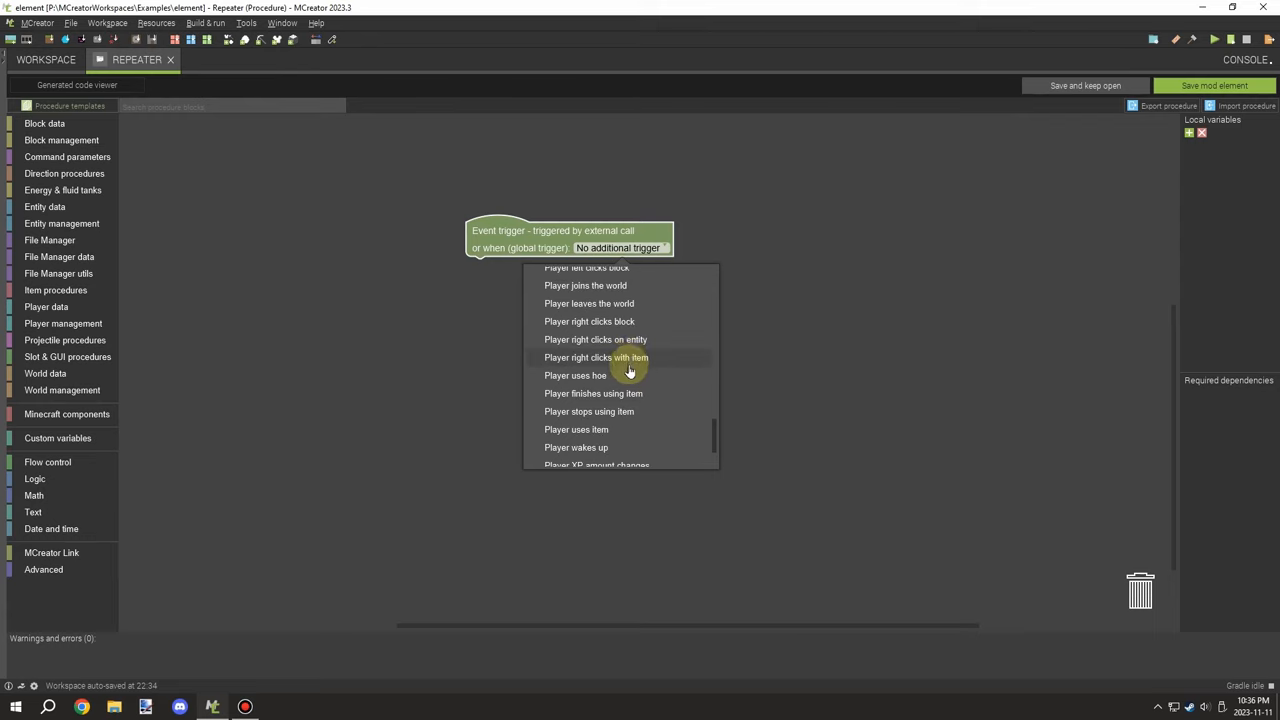
pyautogui.scroll(-3)
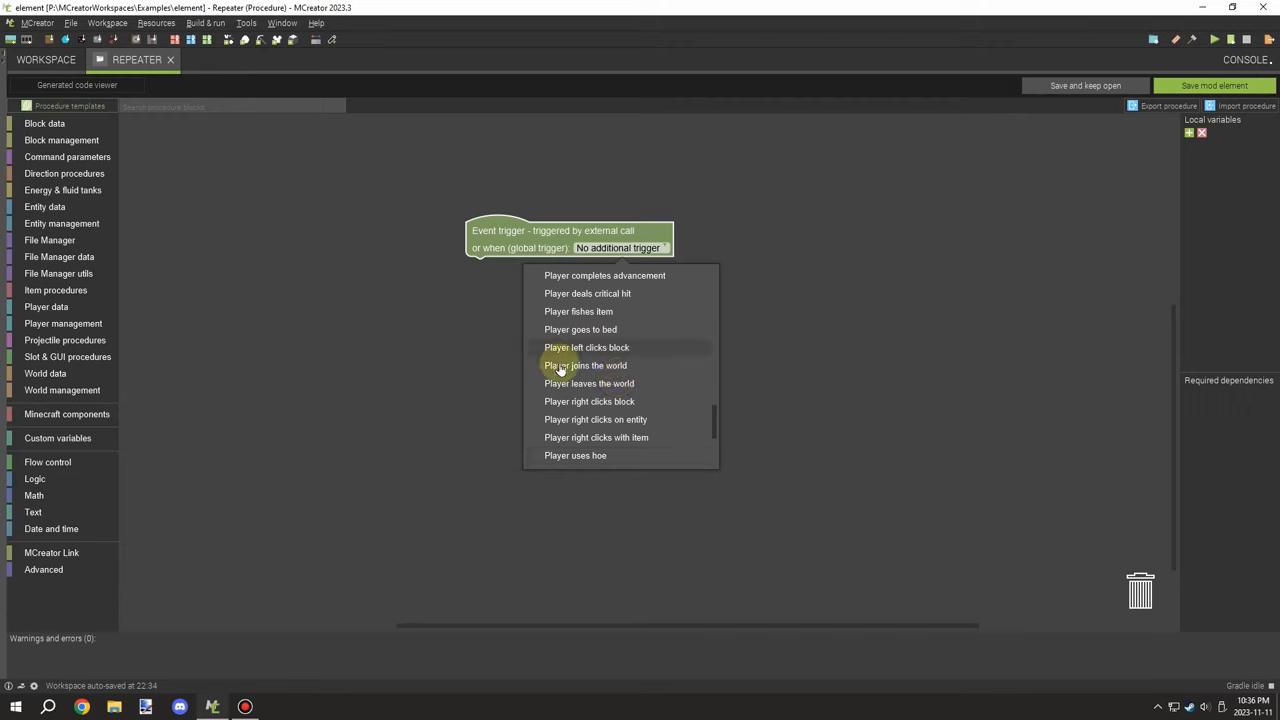
pyautogui.click(588, 348)
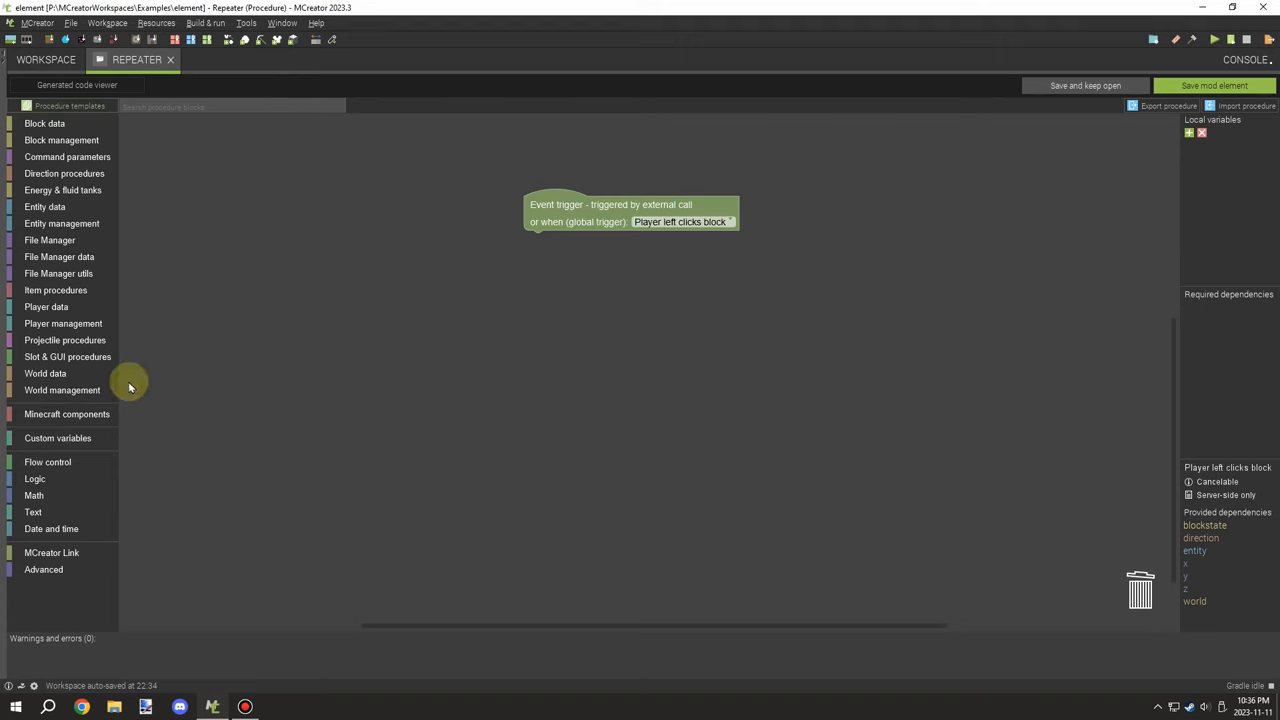
# Attach a 'repeat 5 times' loop from Flow control beneath the trigger.
pyautogui.click(48, 460)
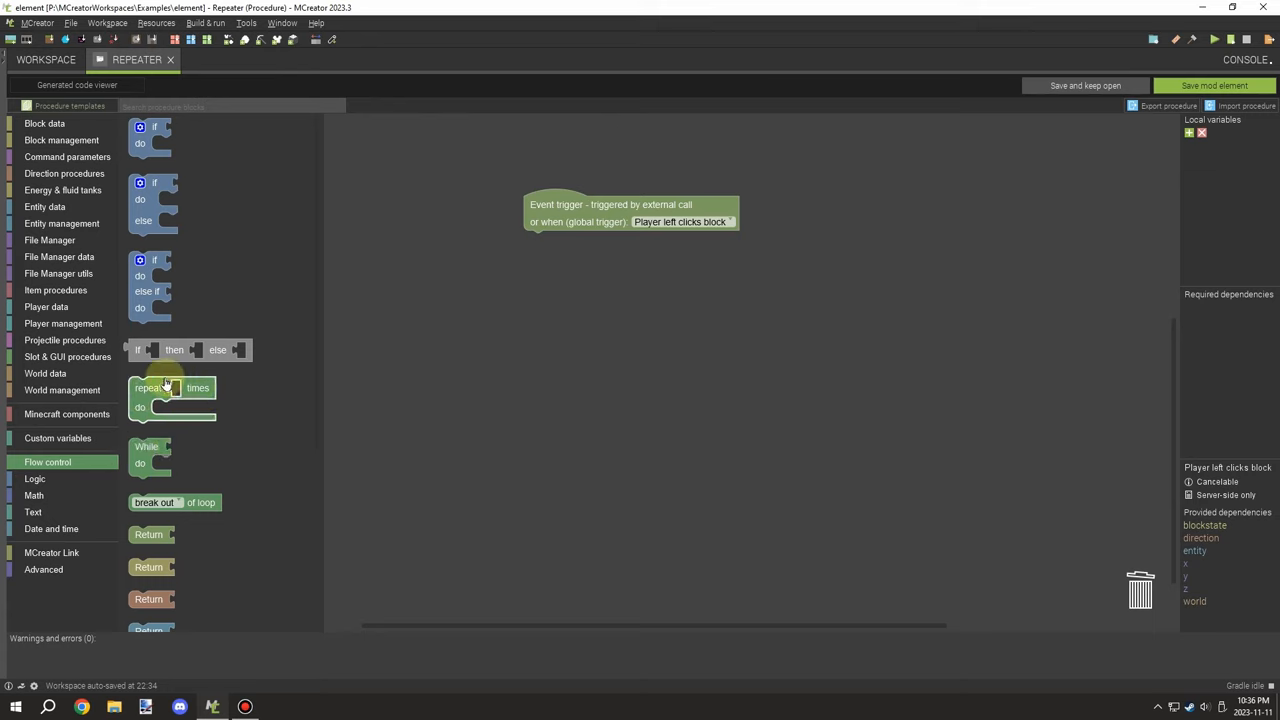
pyautogui.moveTo(168, 450)
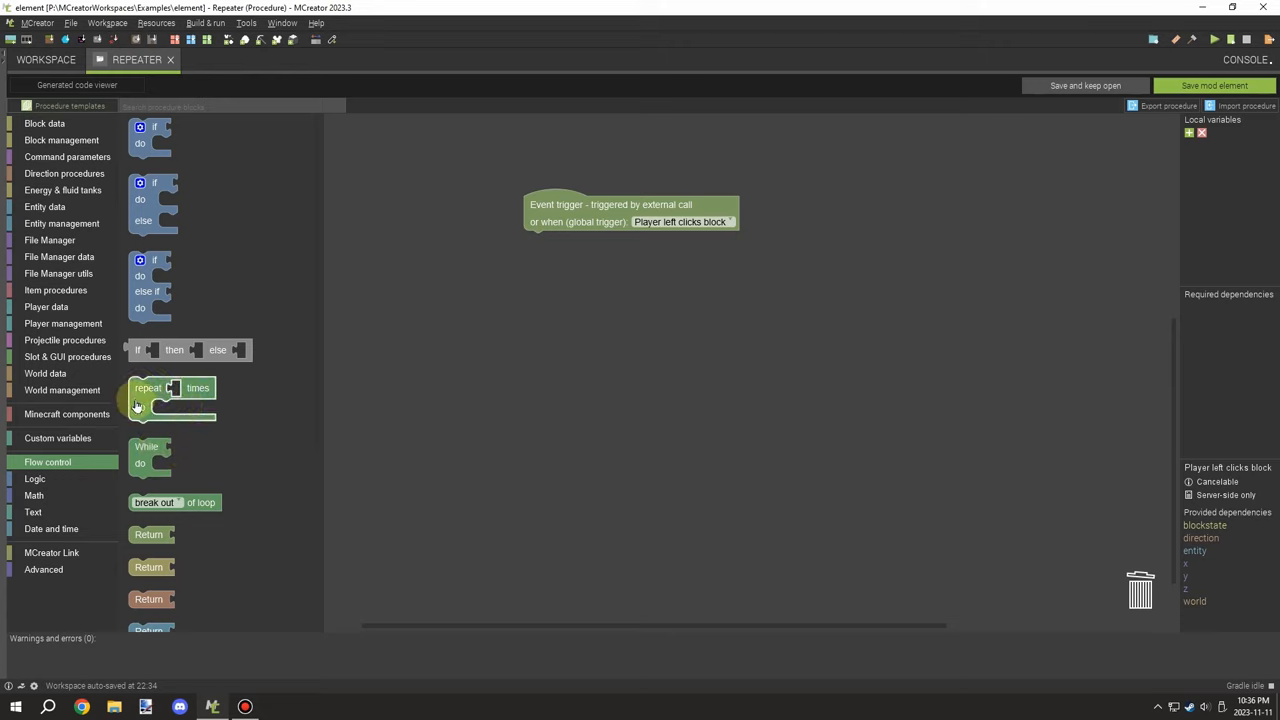
pyautogui.moveTo(170, 388); pyautogui.dragTo(548, 256)
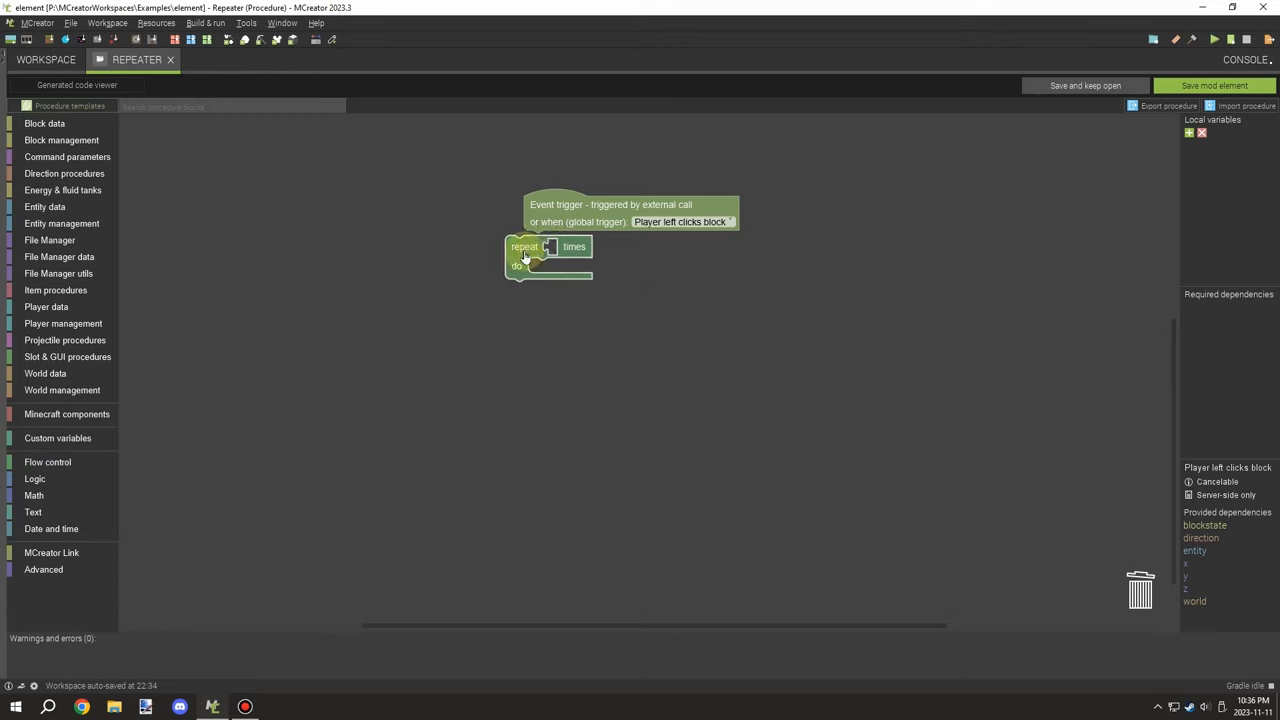
# Bring a break-out-of-loop block onto the workspace and place it by the loop.
pyautogui.click(48, 460)
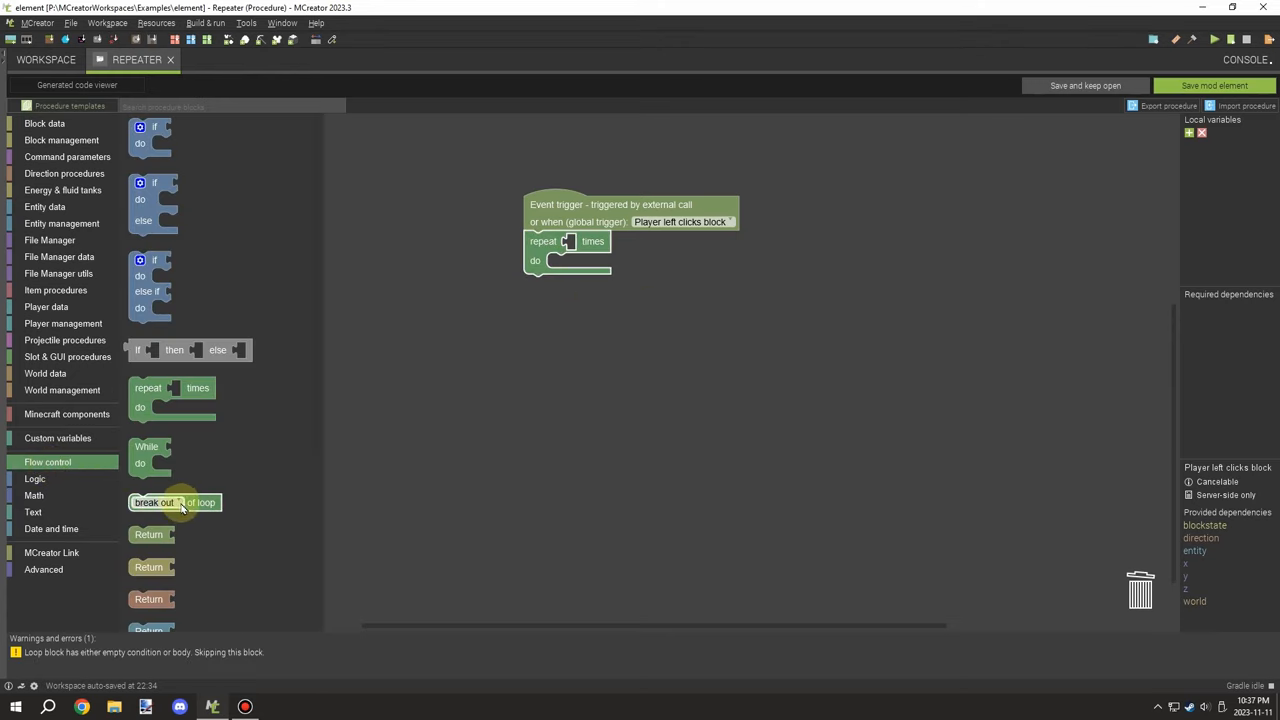
pyautogui.click(180, 502)
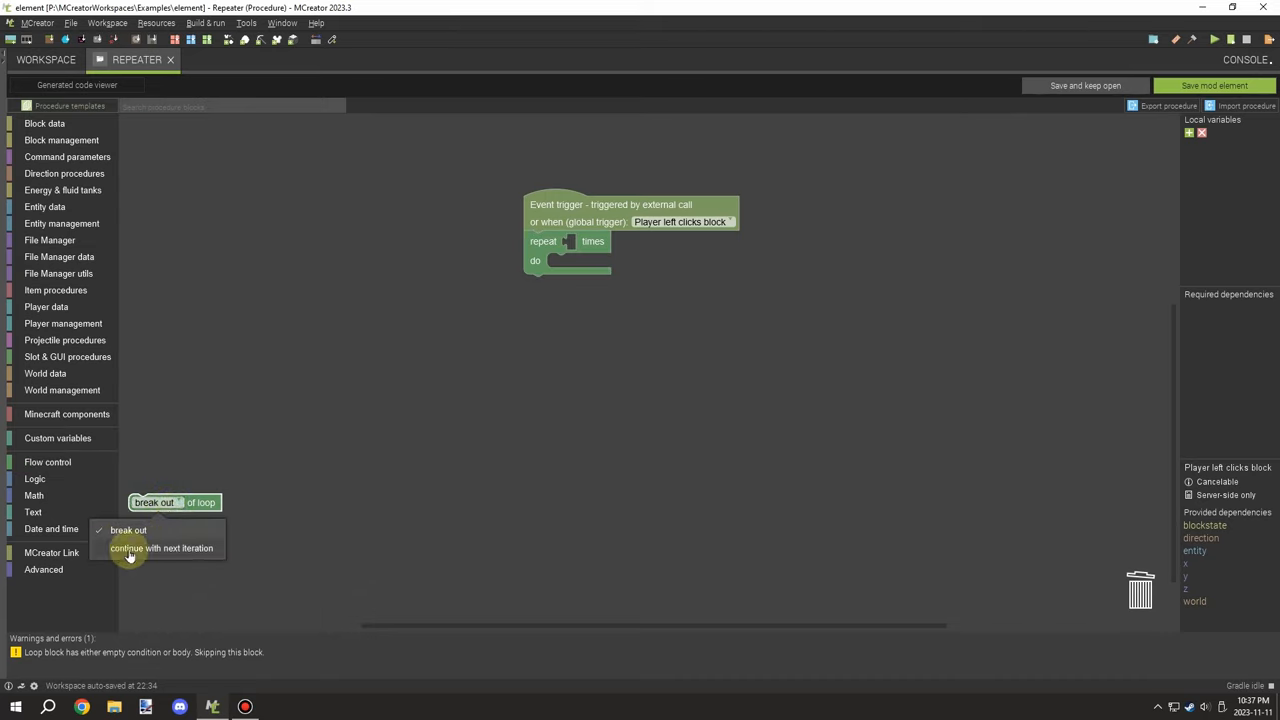
pyautogui.moveTo(176, 502); pyautogui.dragTo(272, 478)
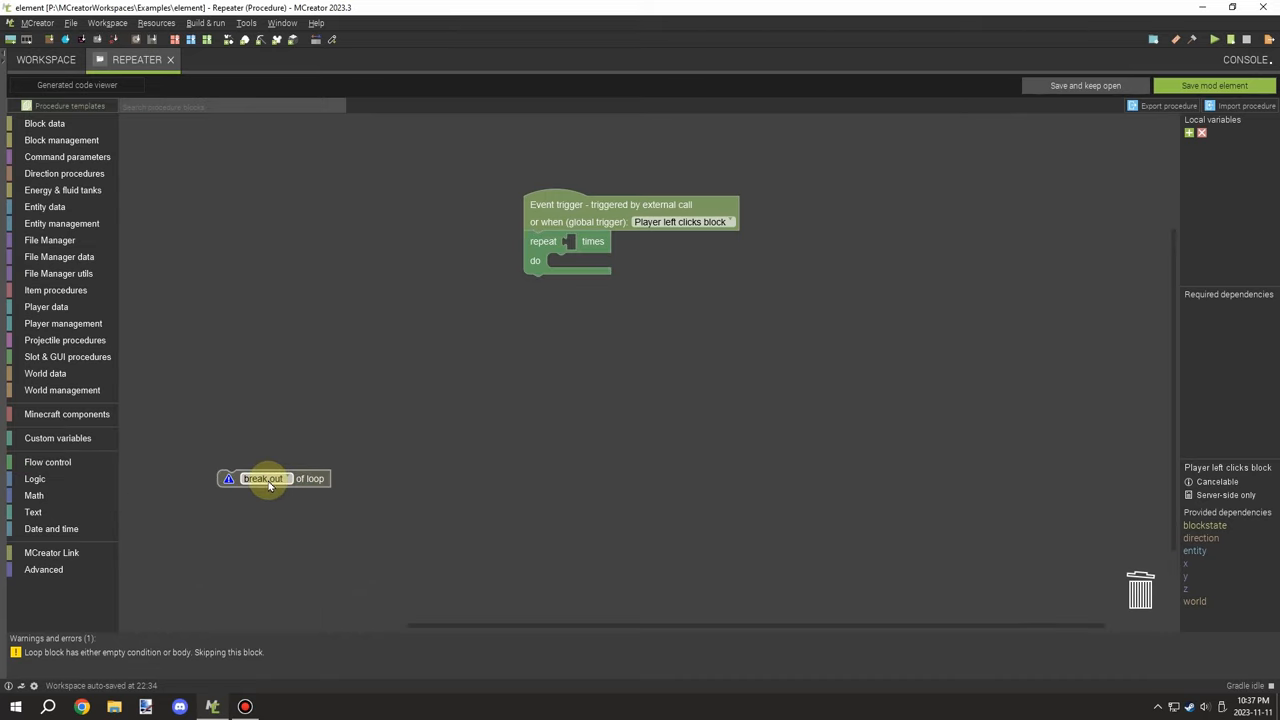
pyautogui.moveTo(264, 478); pyautogui.dragTo(576, 260)
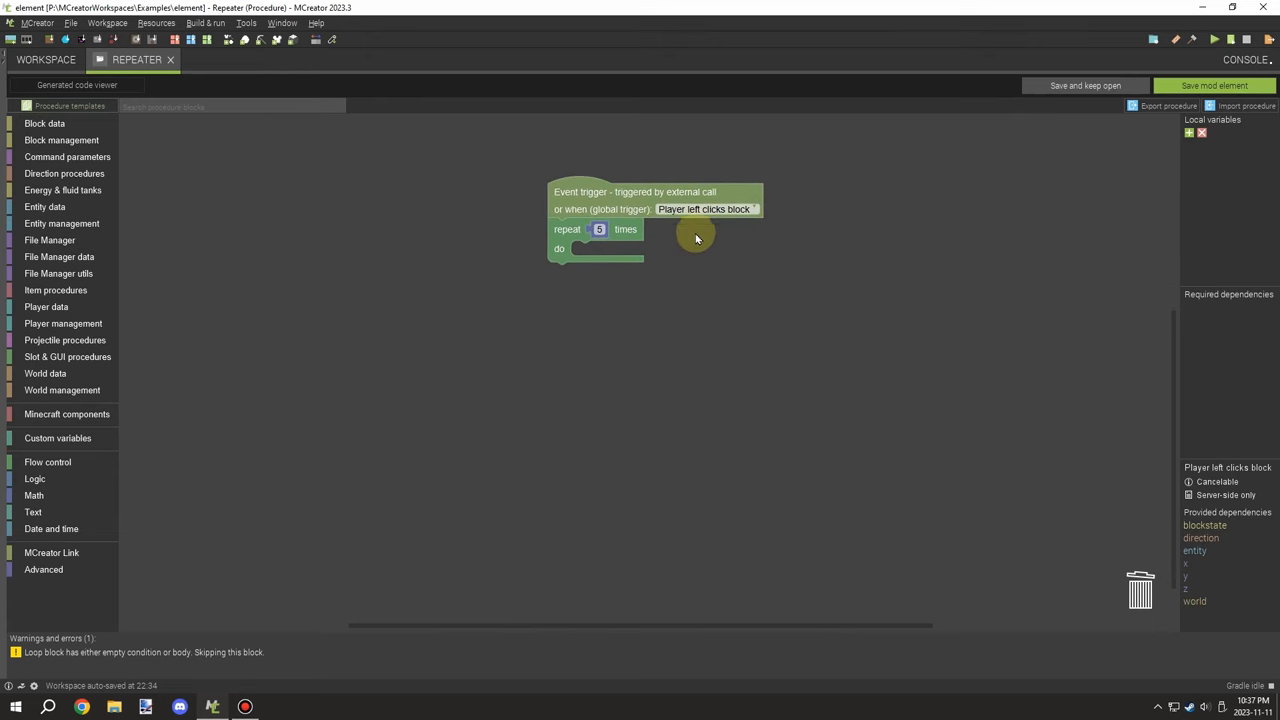
# Add a 'Remove block at x y z' action from Block management inside the loop.
pyautogui.click(60, 140)
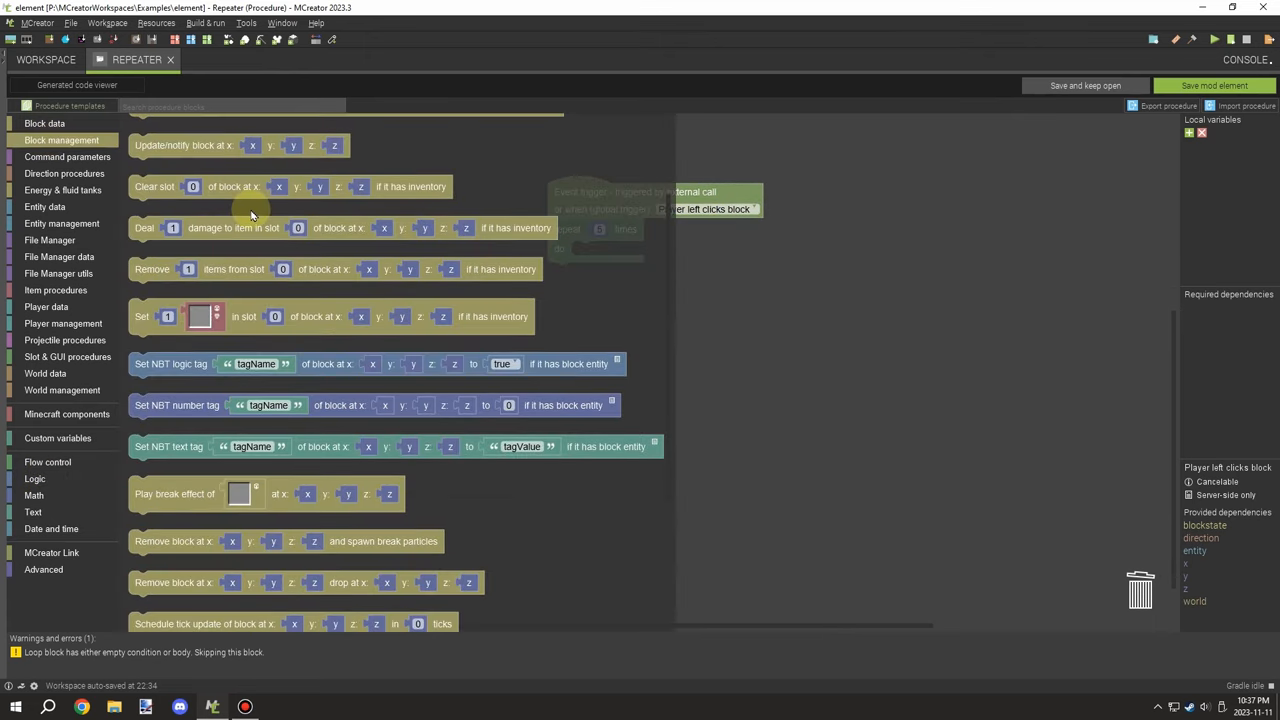
pyautogui.scroll(-3)
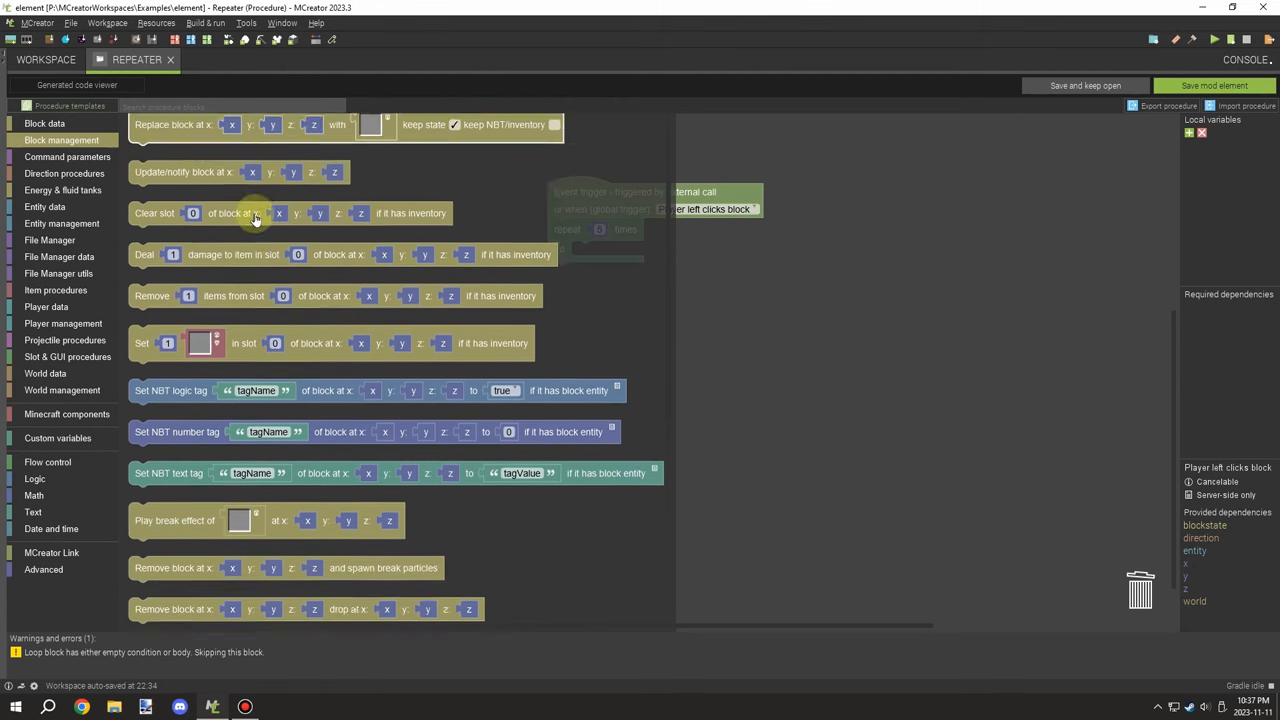
pyautogui.scroll(-3)
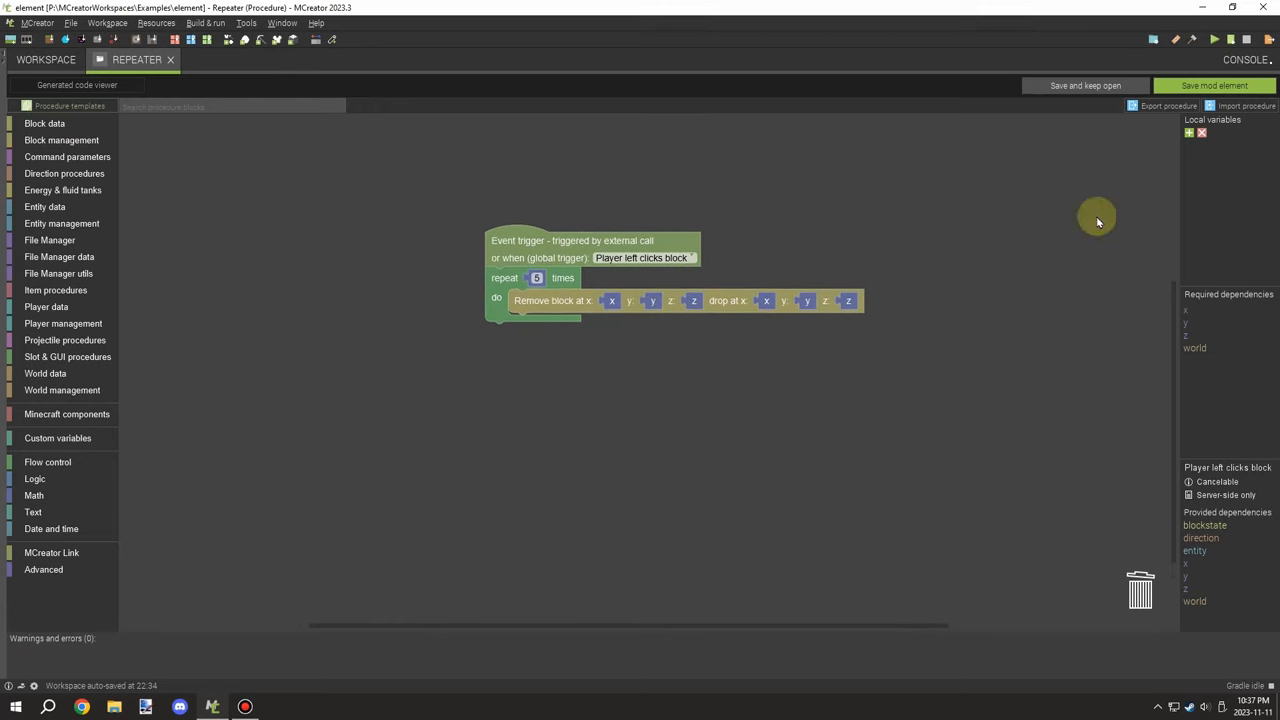
# Create a local variable posY with its type chosen, to feed the y coordinate.
pyautogui.click(1188, 132)
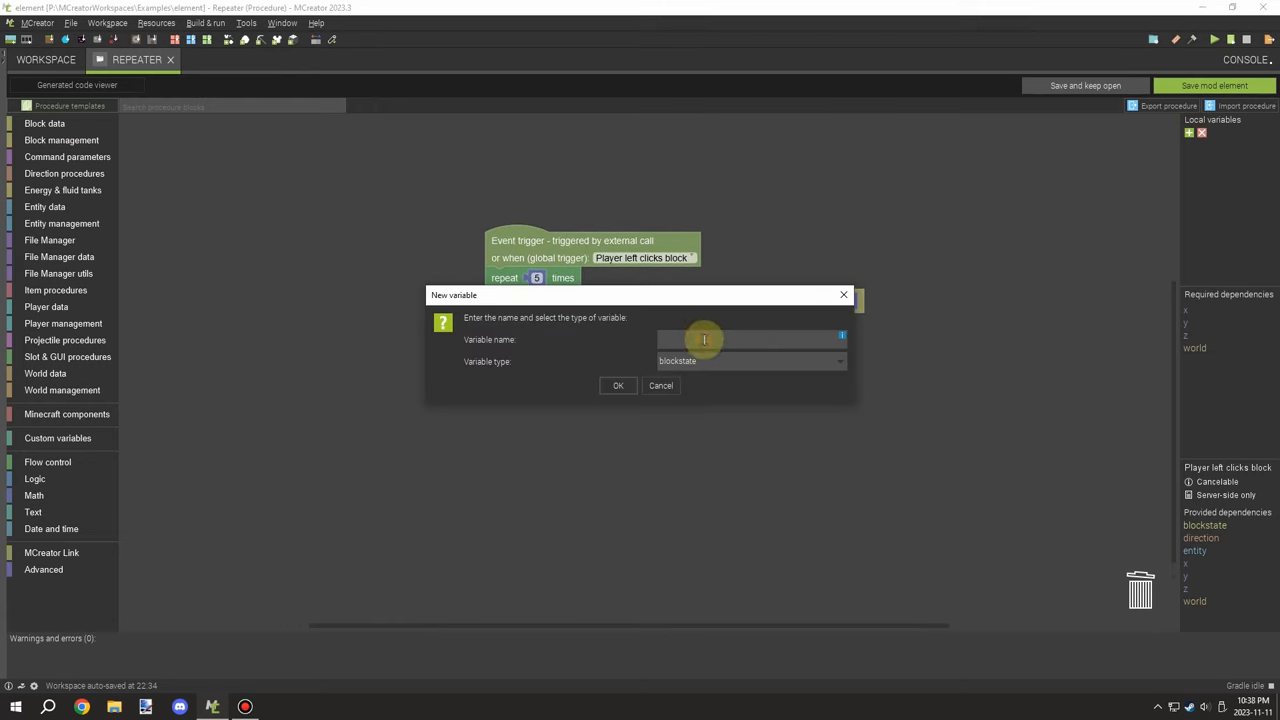
pyautogui.click(748, 360)
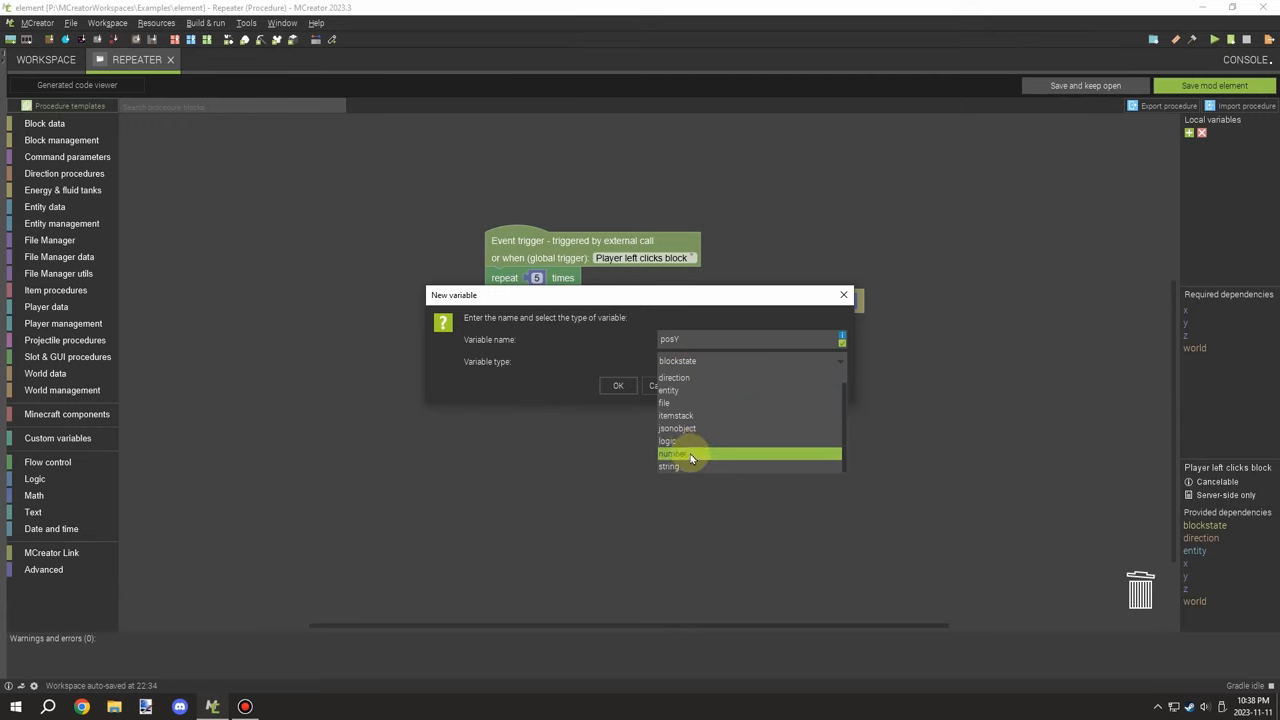
pyautogui.click(618, 384)
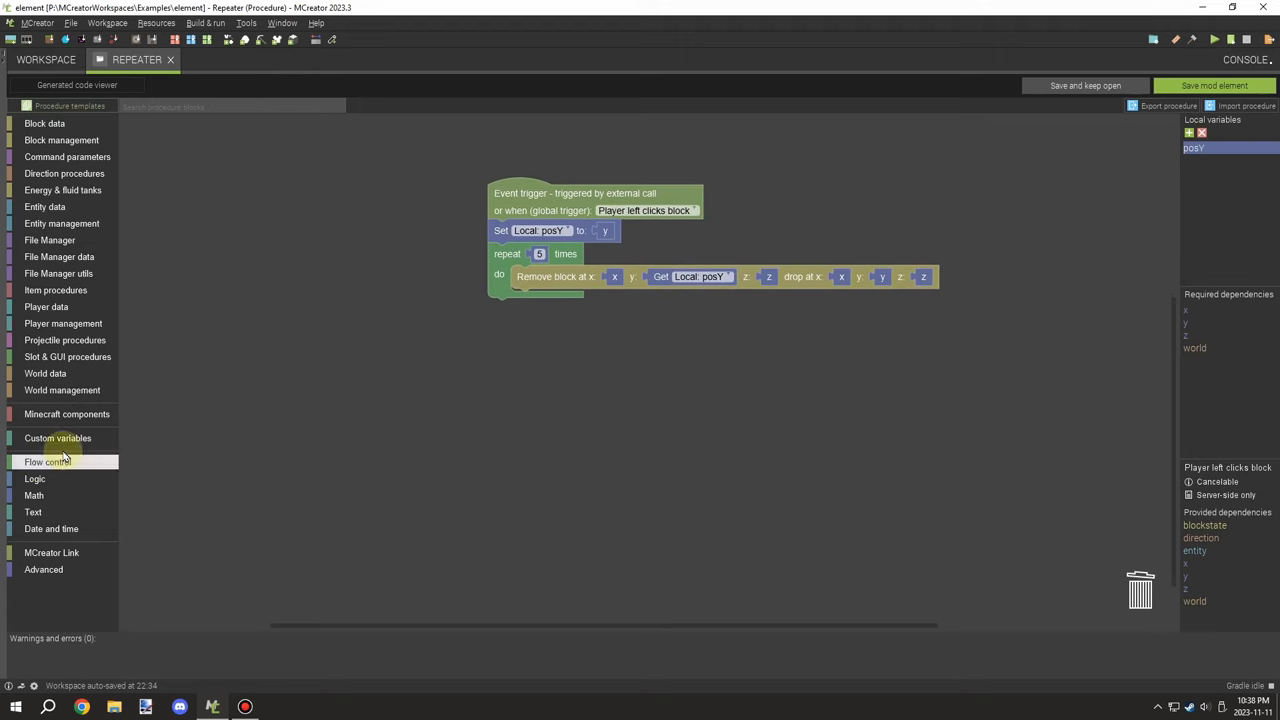
# Wire posY + 1 and the entity's x/z positions into the loop, then tidy the workspace layout.
pyautogui.click(32, 496)
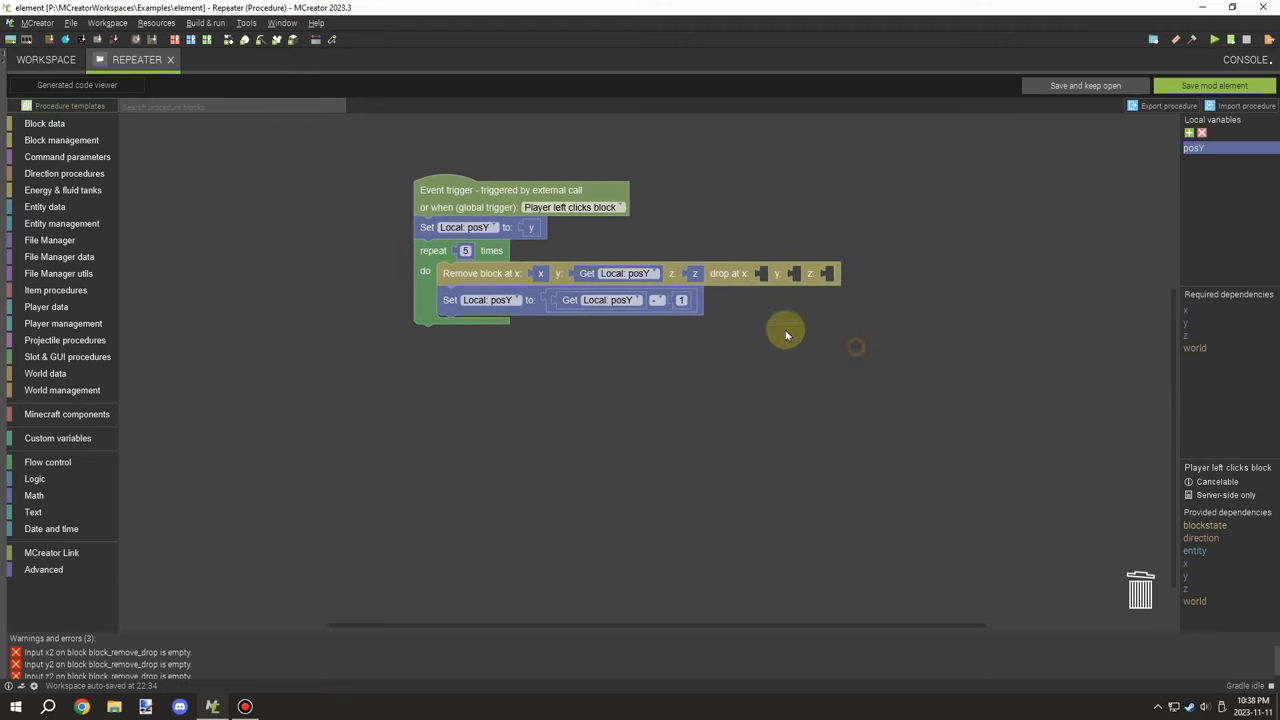
pyautogui.click(44, 206)
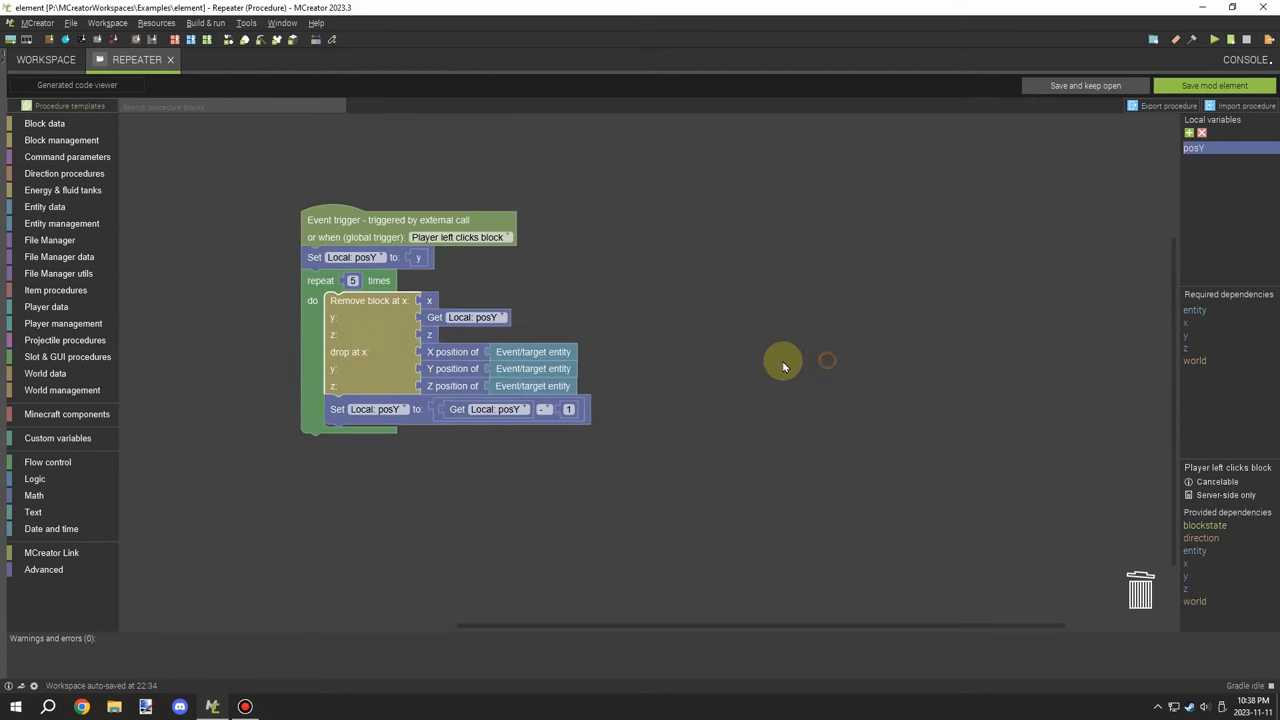
pyautogui.moveTo(784, 364); pyautogui.dragTo(764, 304)
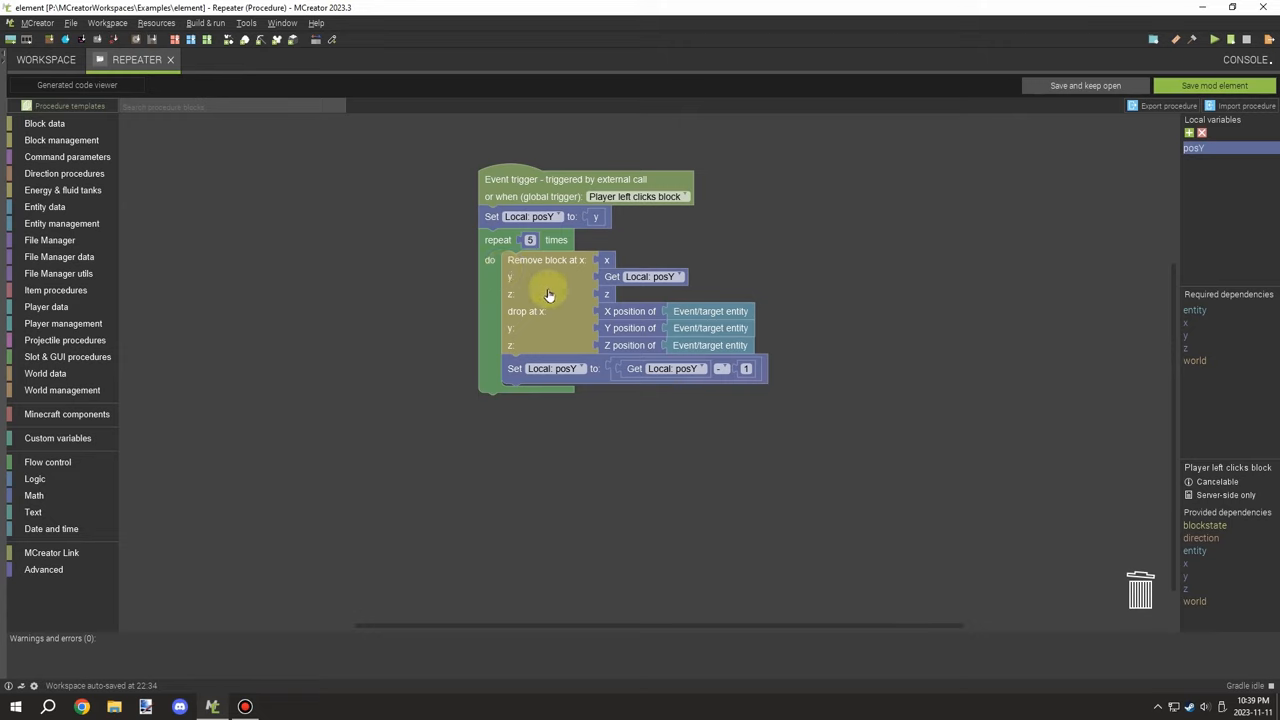
pyautogui.moveTo(548, 296); pyautogui.dragTo(772, 370)
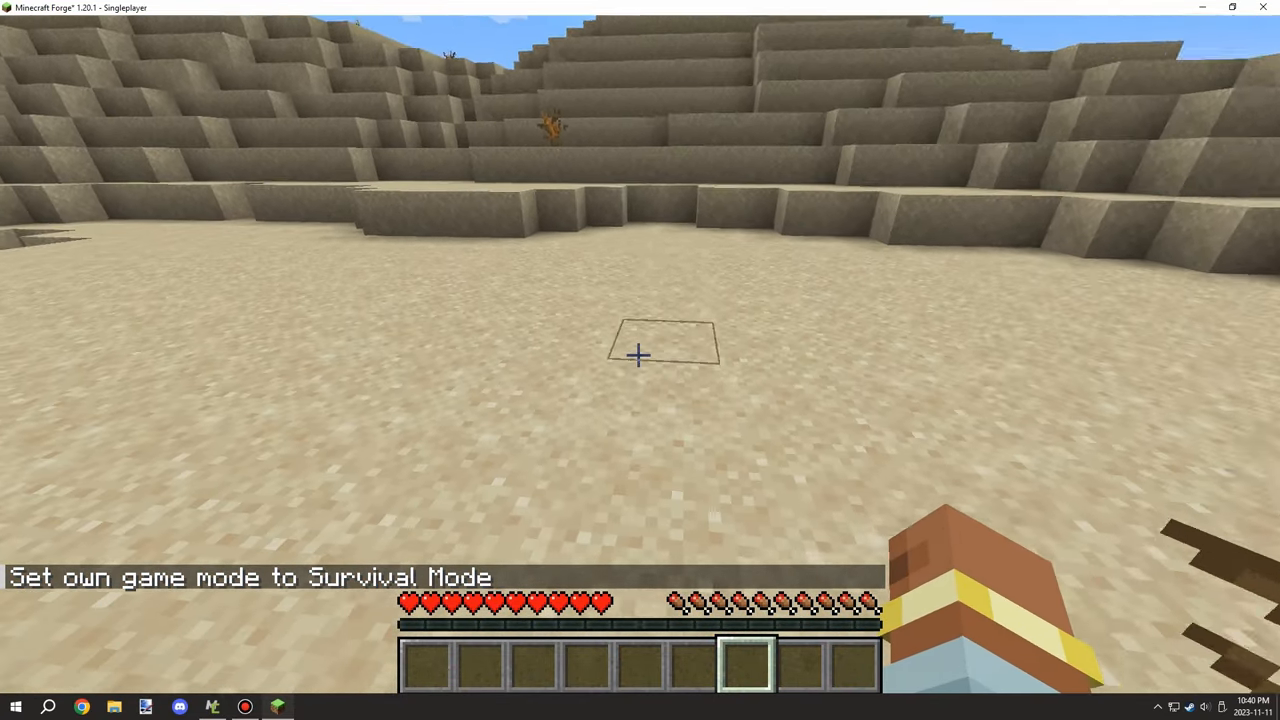
# Left-click sand blocks in survival to run the procedure and clear a column.
pyautogui.click(636, 356)
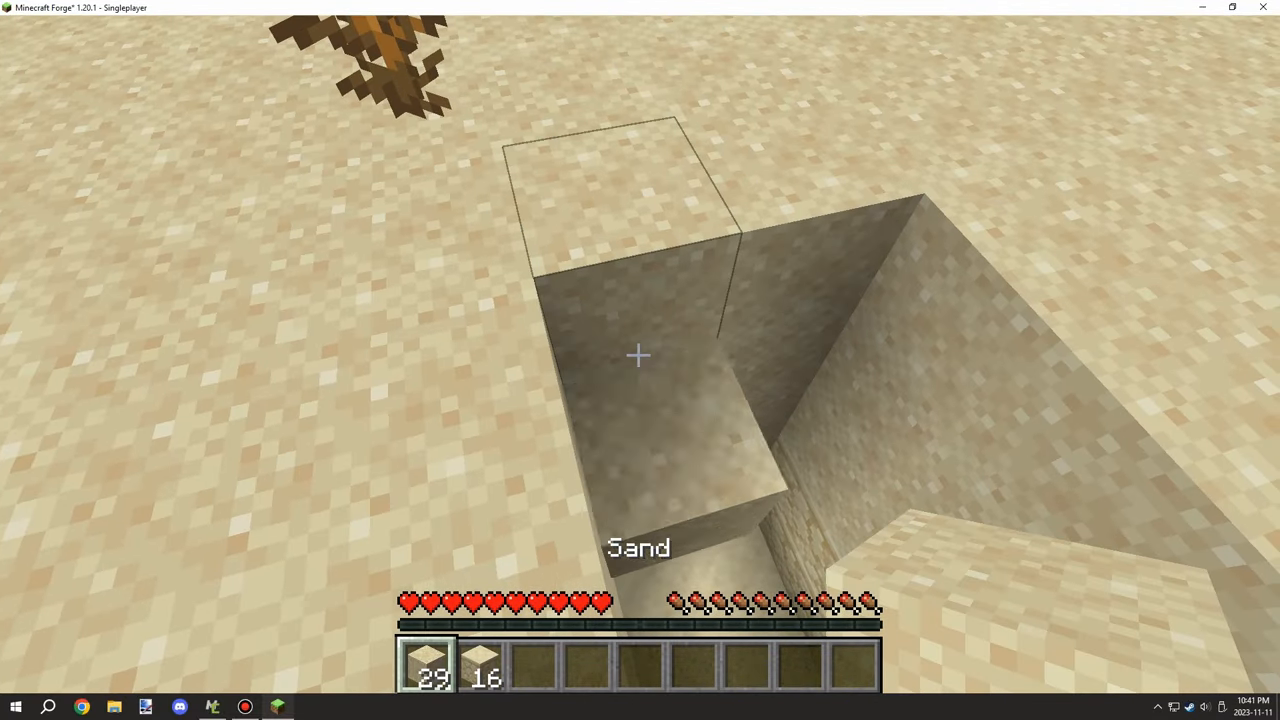
pyautogui.click(640, 356)
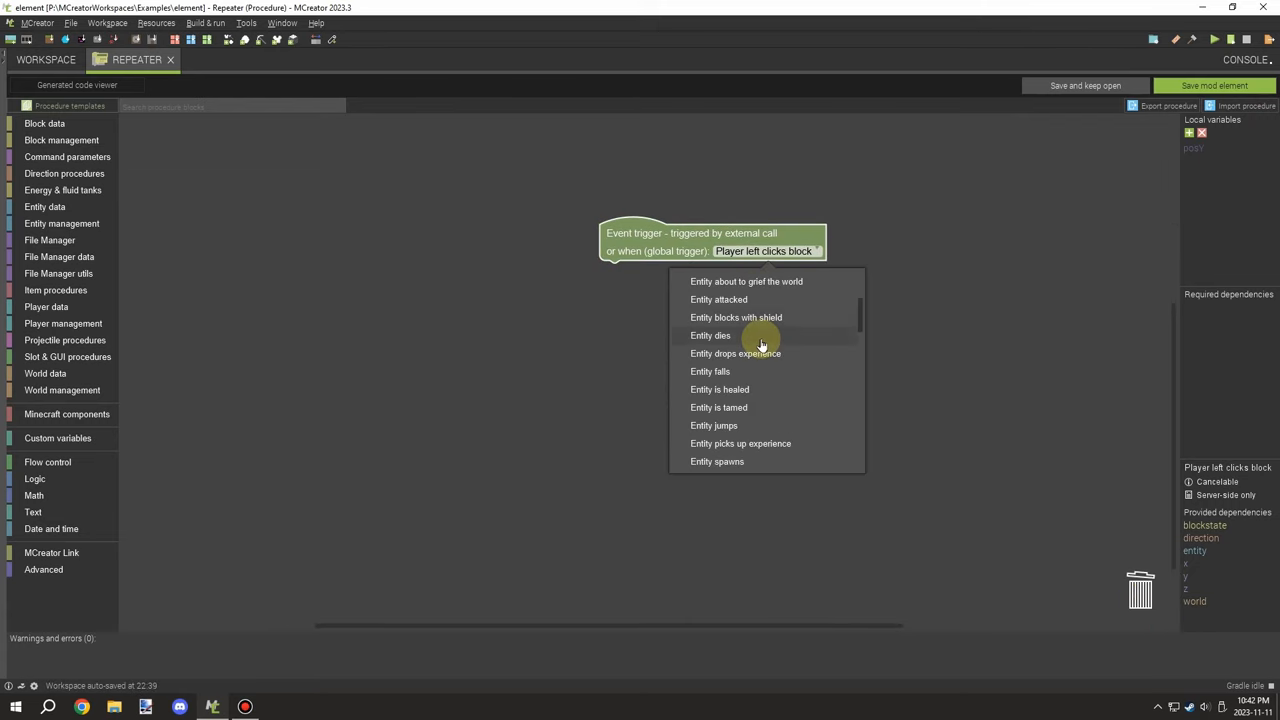
# Switch the global trigger to 'Player sent chat'.
pyautogui.scroll(-3)
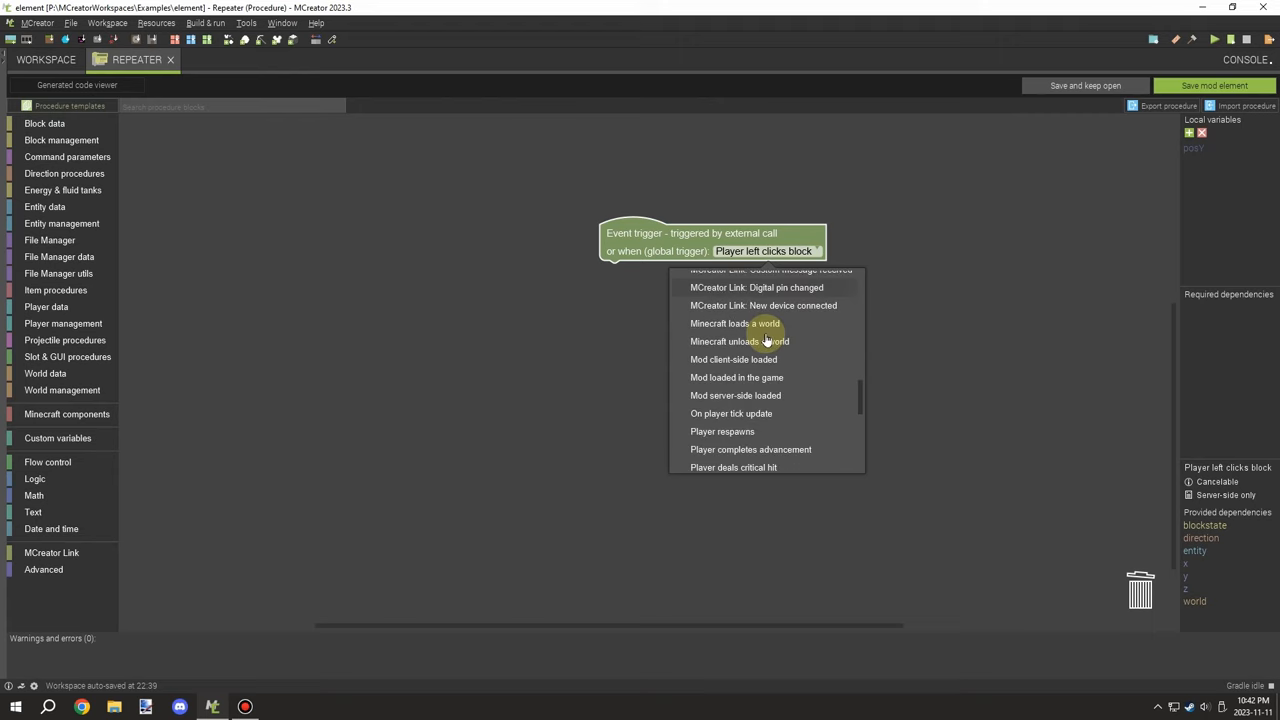
pyautogui.scroll(-3)
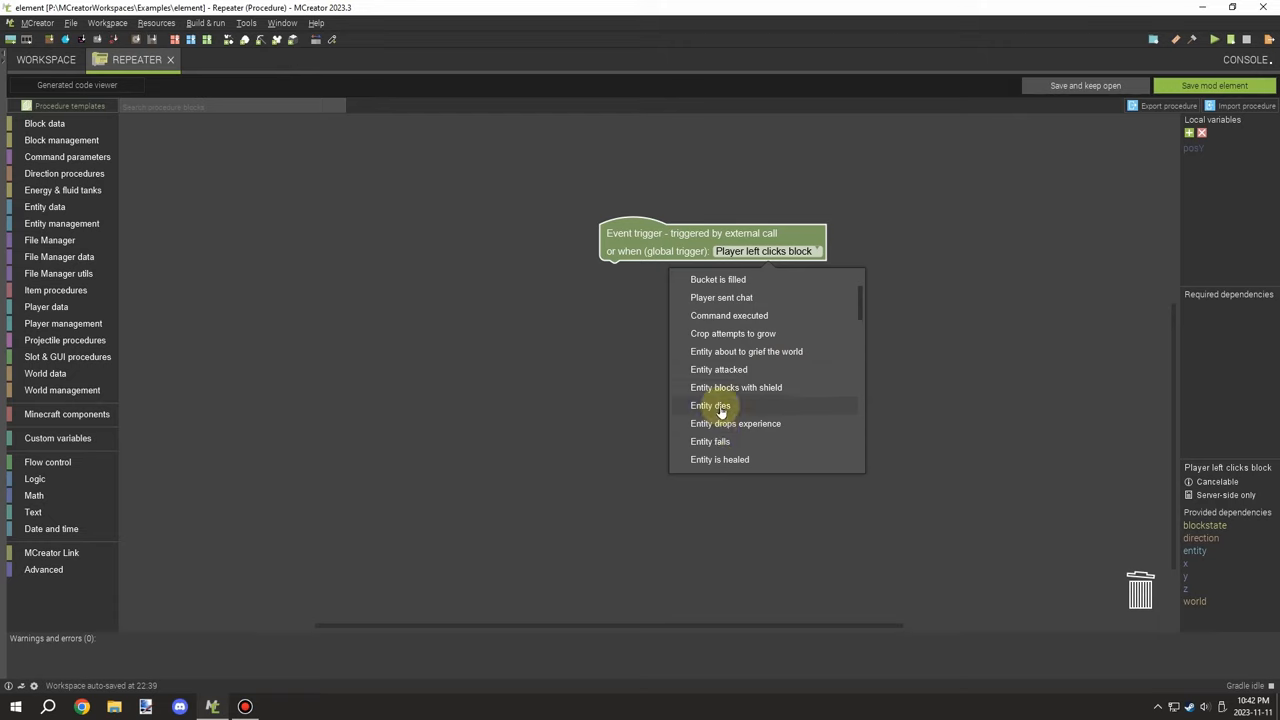
pyautogui.scroll(3)
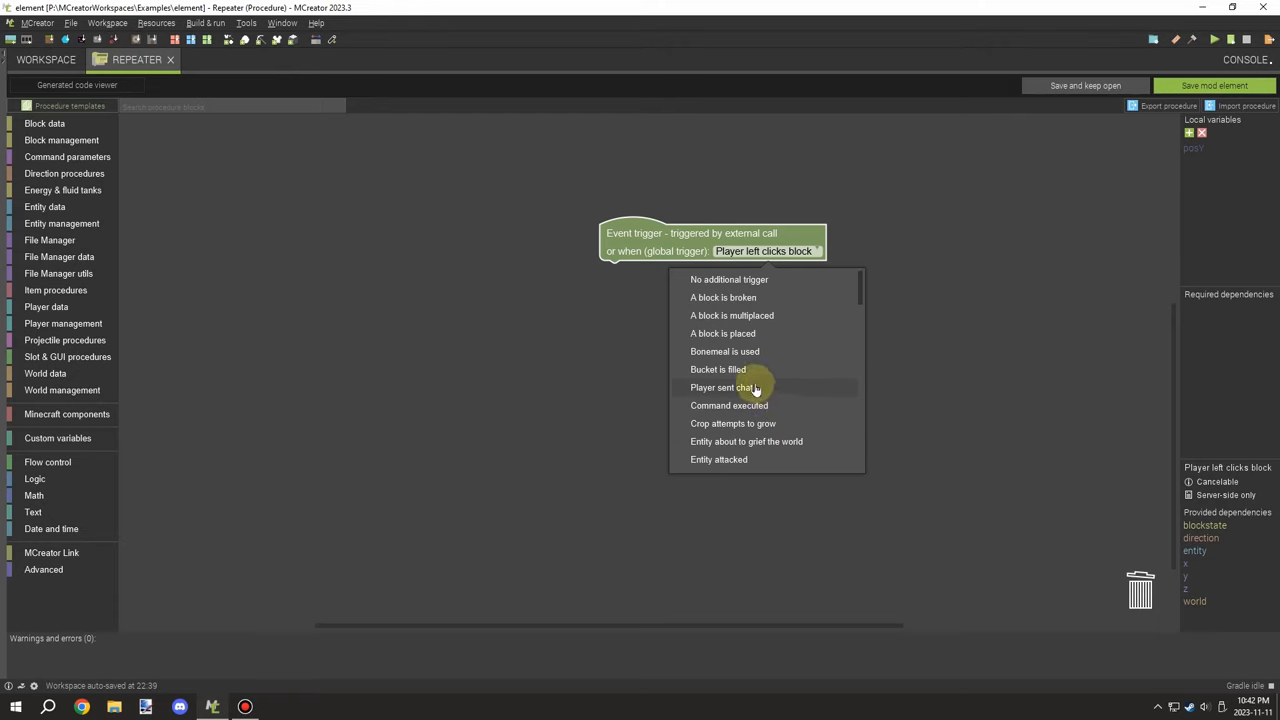
pyautogui.click(724, 388)
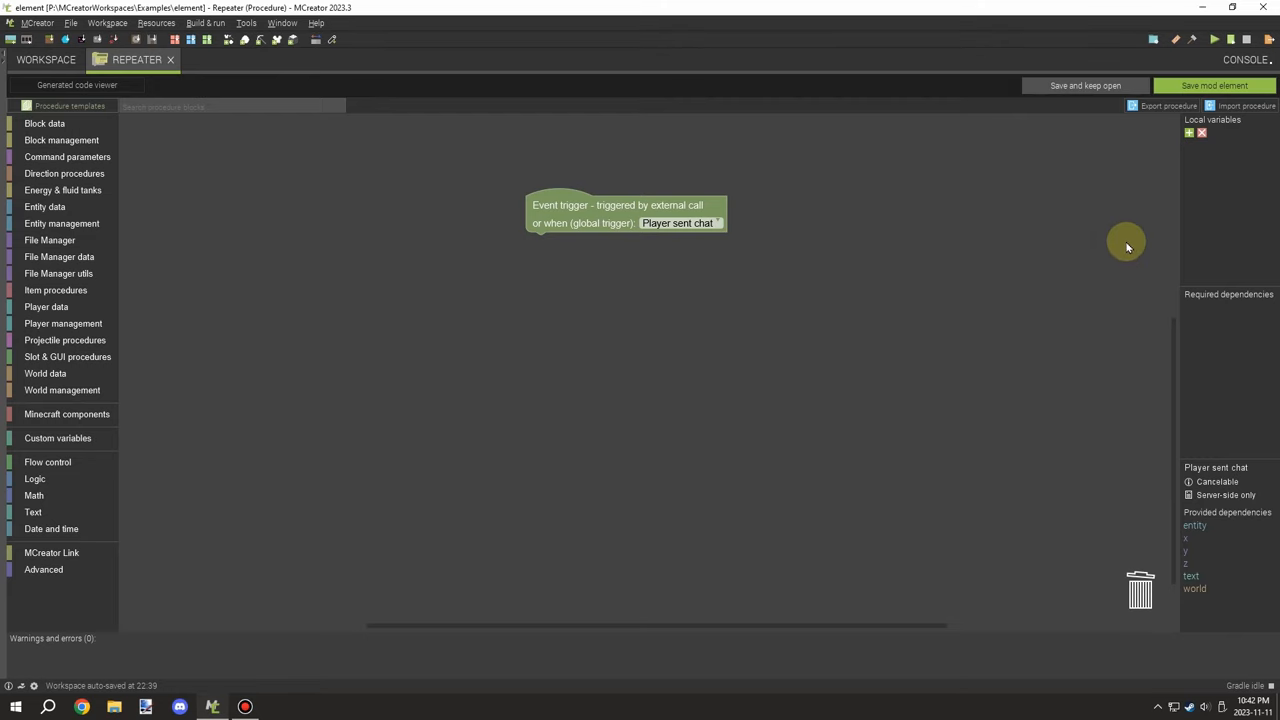
pyautogui.click(1188, 132)
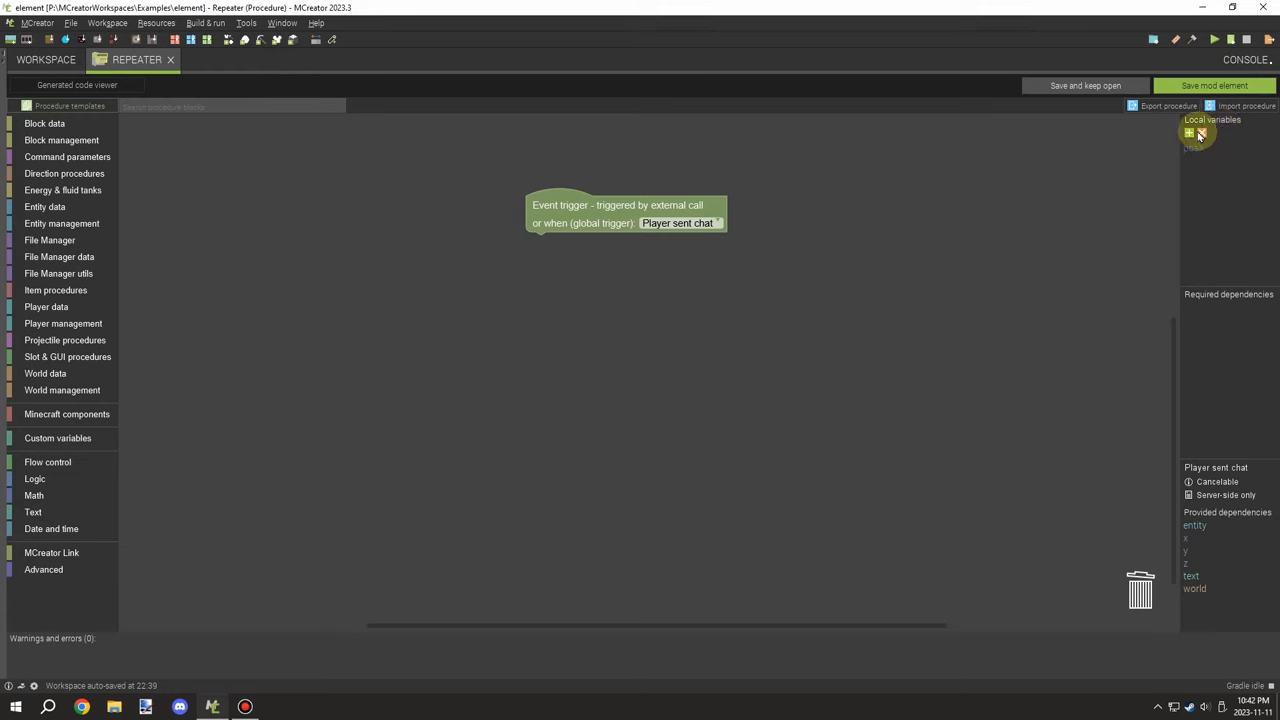
# Add local variables posZ and a logic-type 'found'.
pyautogui.click(1188, 132)
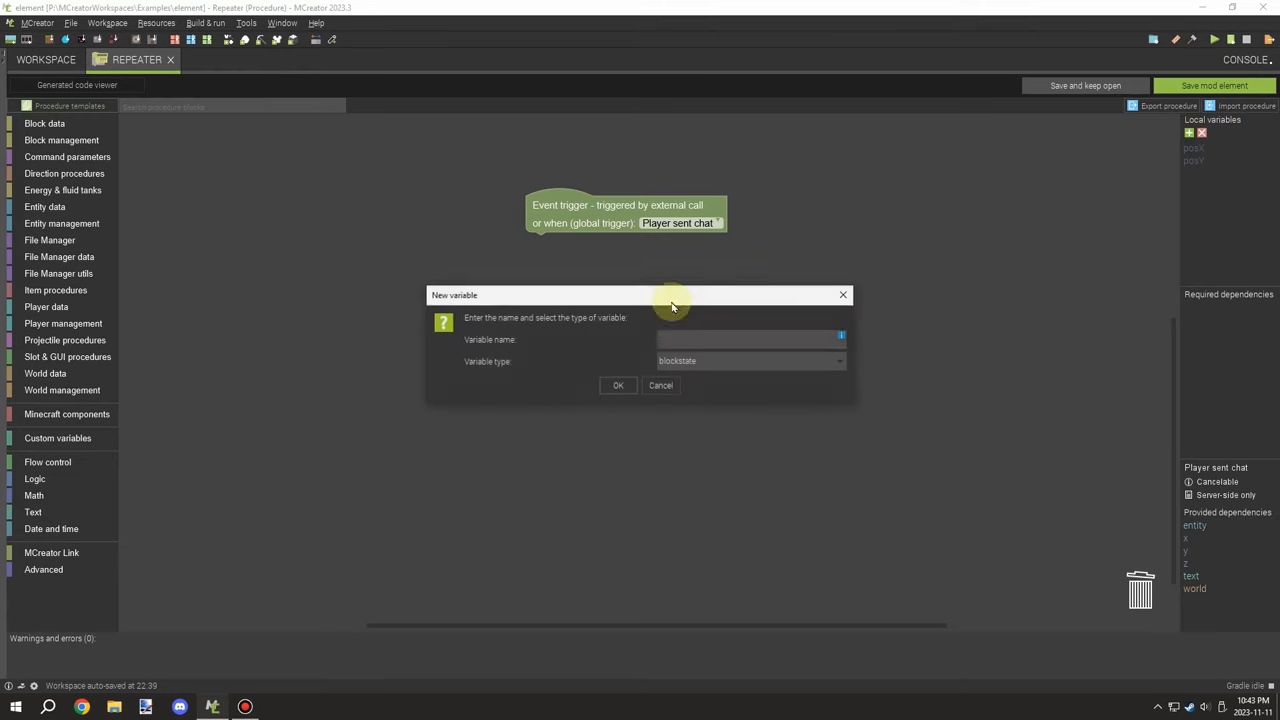
pyautogui.write('posZ')
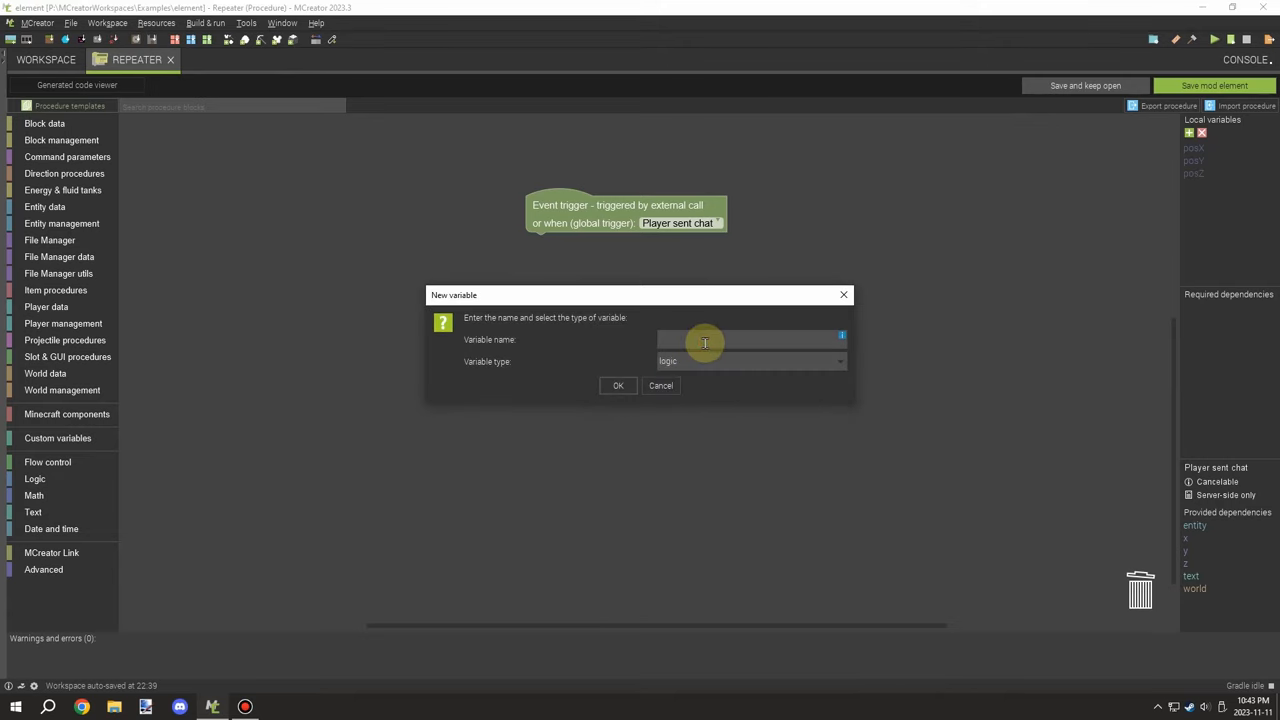
pyautogui.write('found')
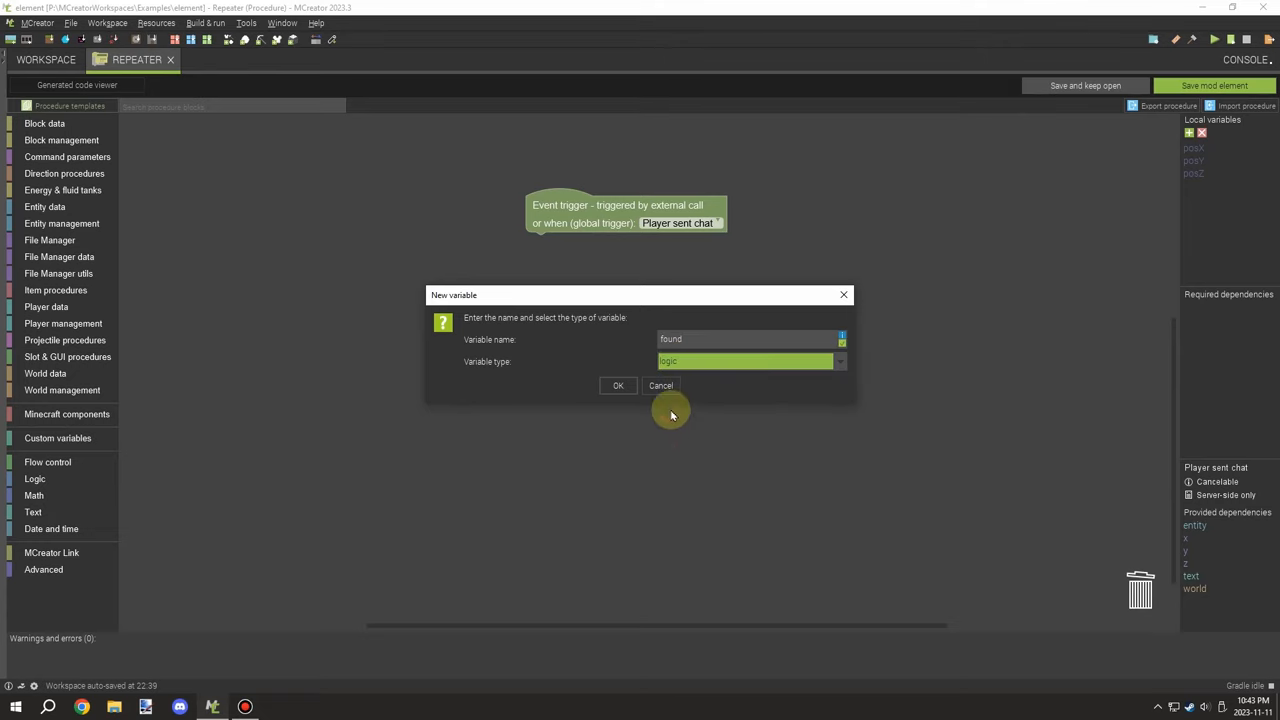
pyautogui.click(616, 384)
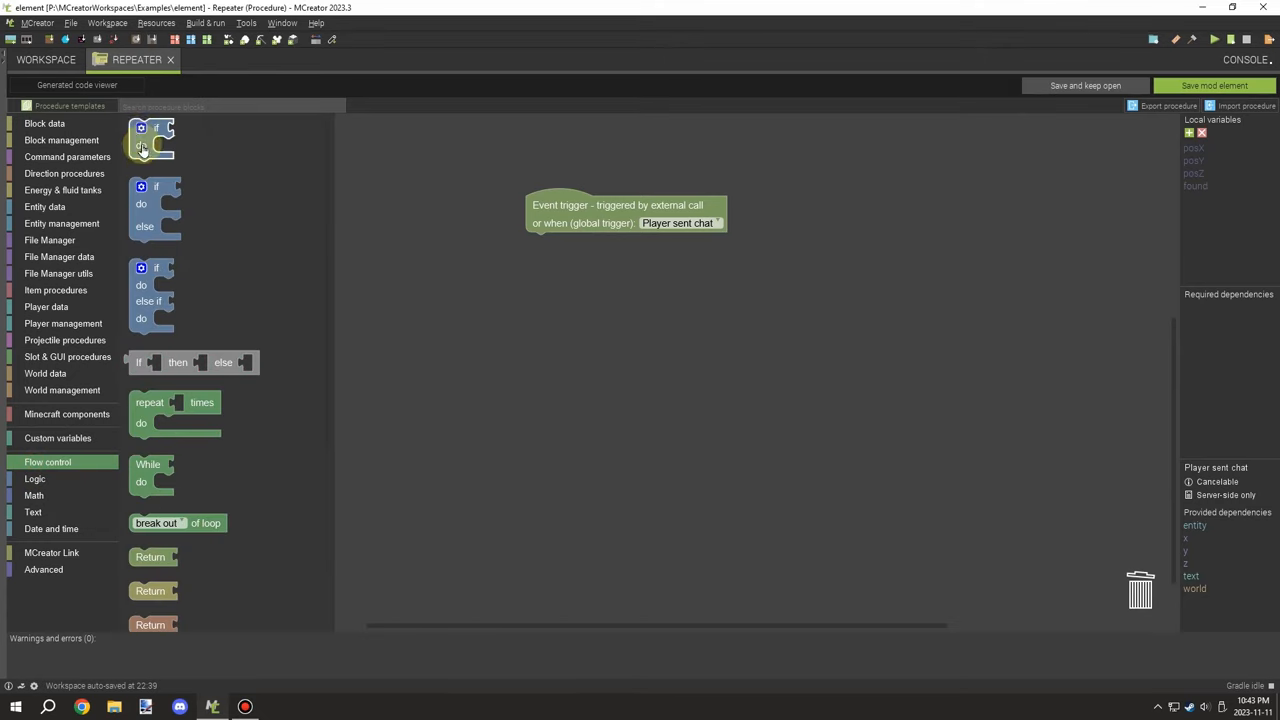
# Nest repeat-5-times loops under the trigger with a posX setter above them.
pyautogui.moveTo(150, 136); pyautogui.dragTo(548, 250)
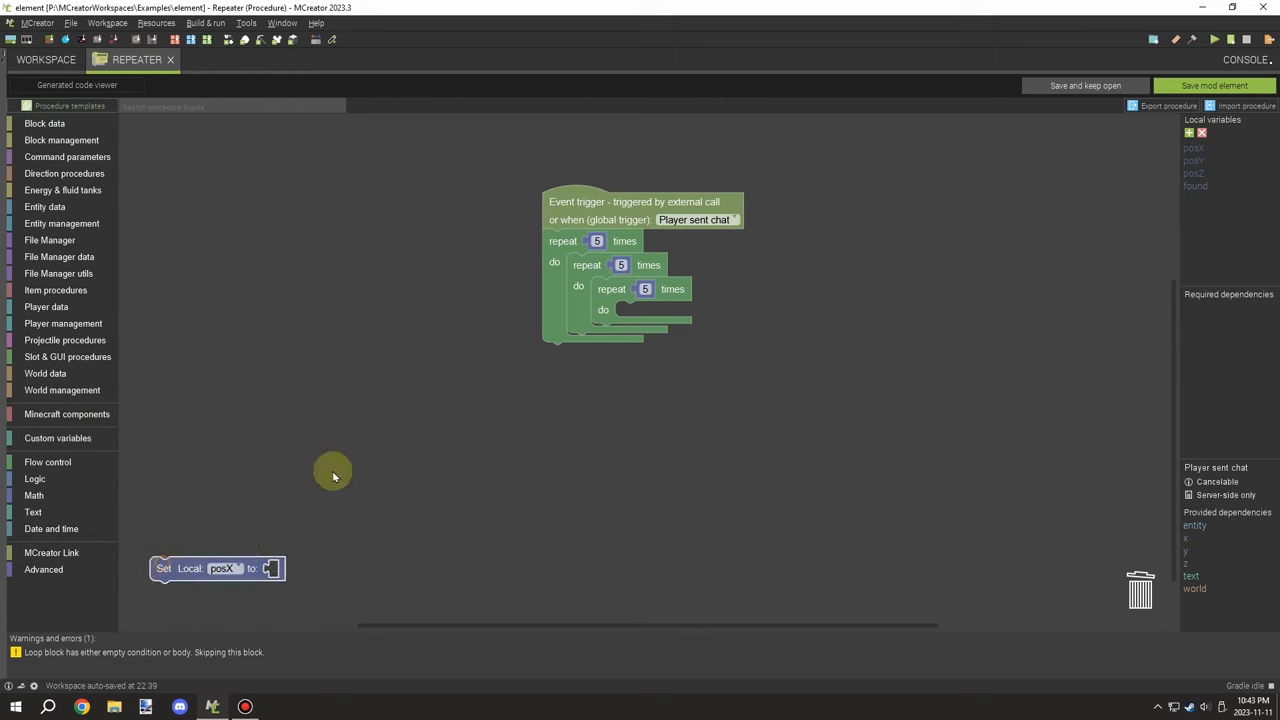
pyautogui.moveTo(216, 568); pyautogui.dragTo(610, 250)
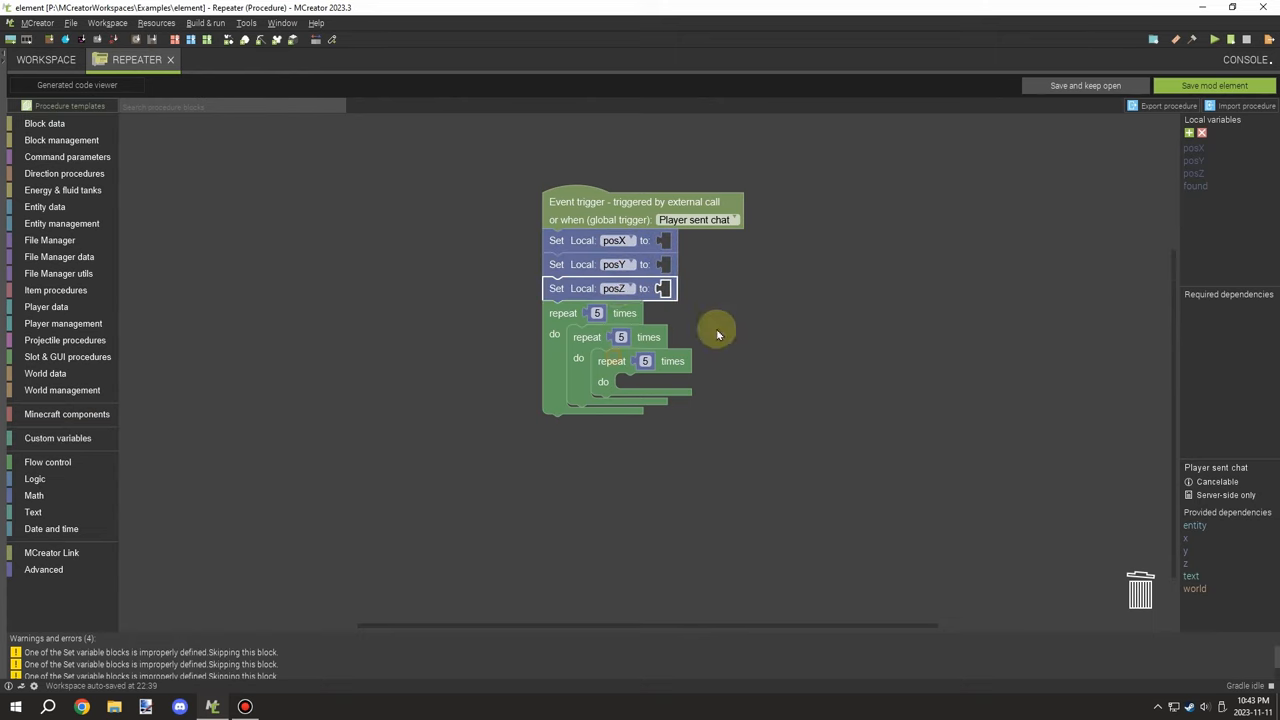
pyautogui.click(34, 478)
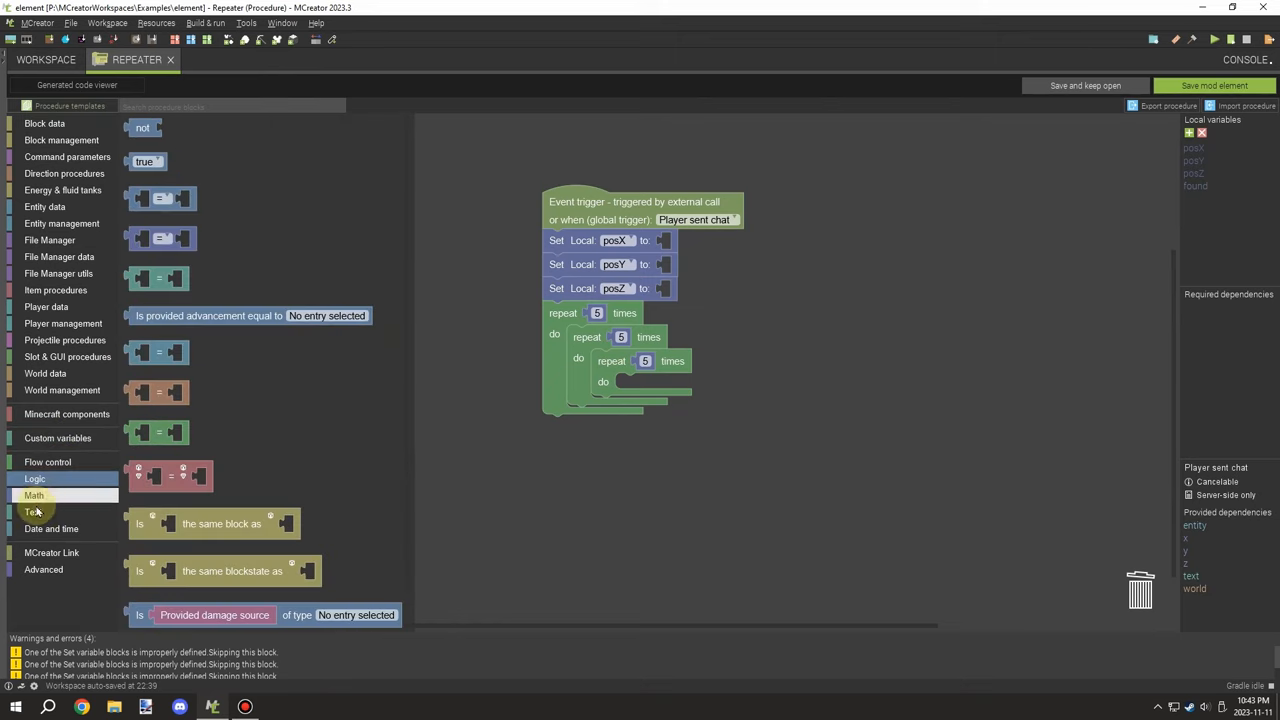
# Fill the posX, posY, posZ setters with math blocks offsetting the player's coordinates by 2.
pyautogui.click(694, 244)
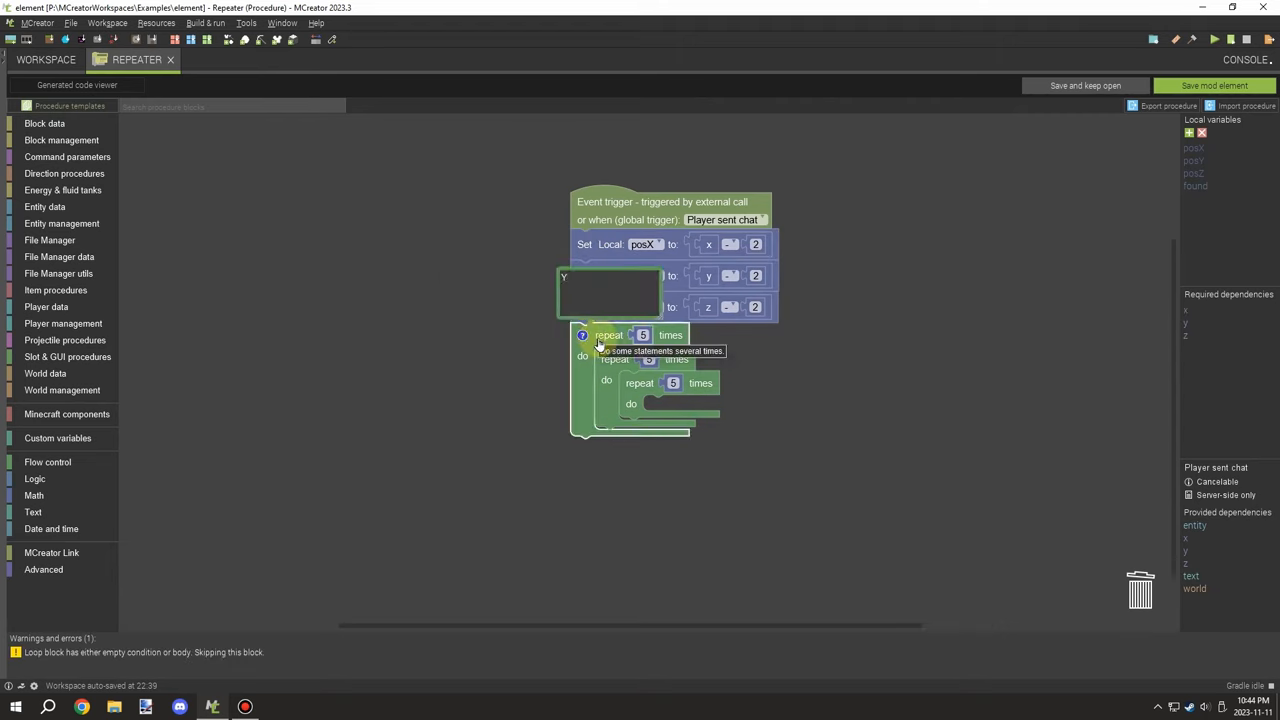
pyautogui.write('test')
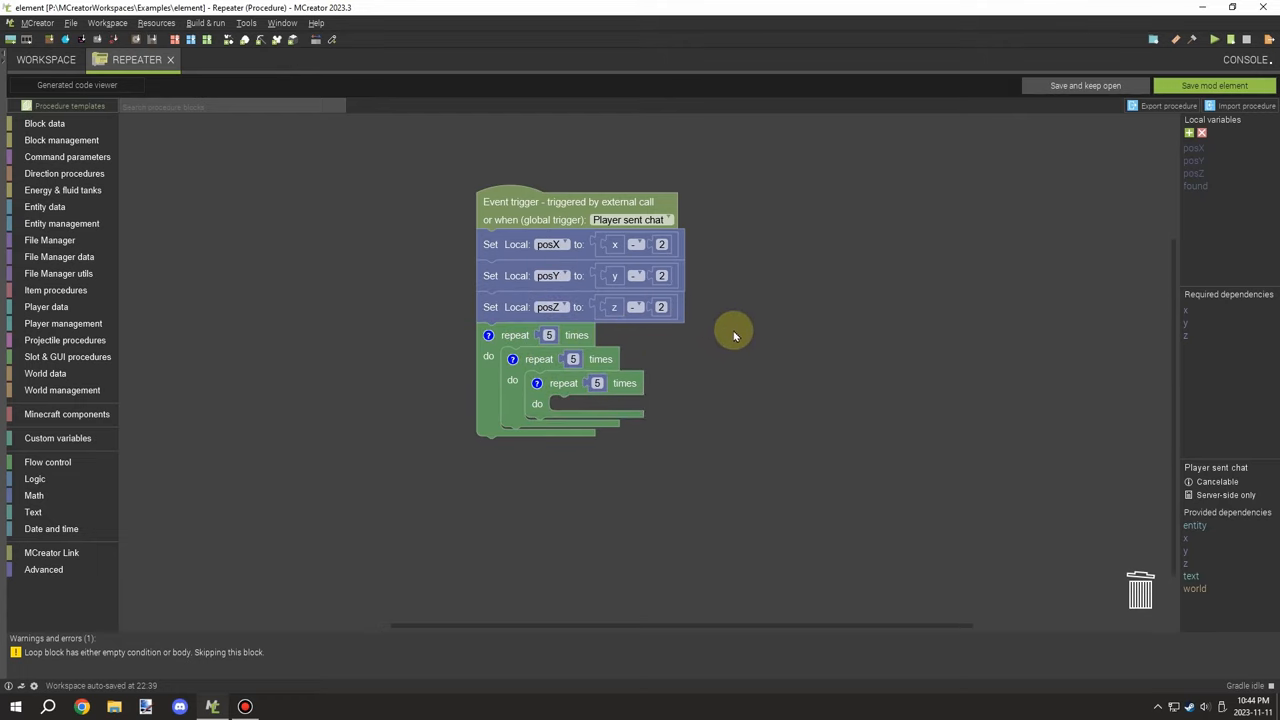
pyautogui.click(56, 438)
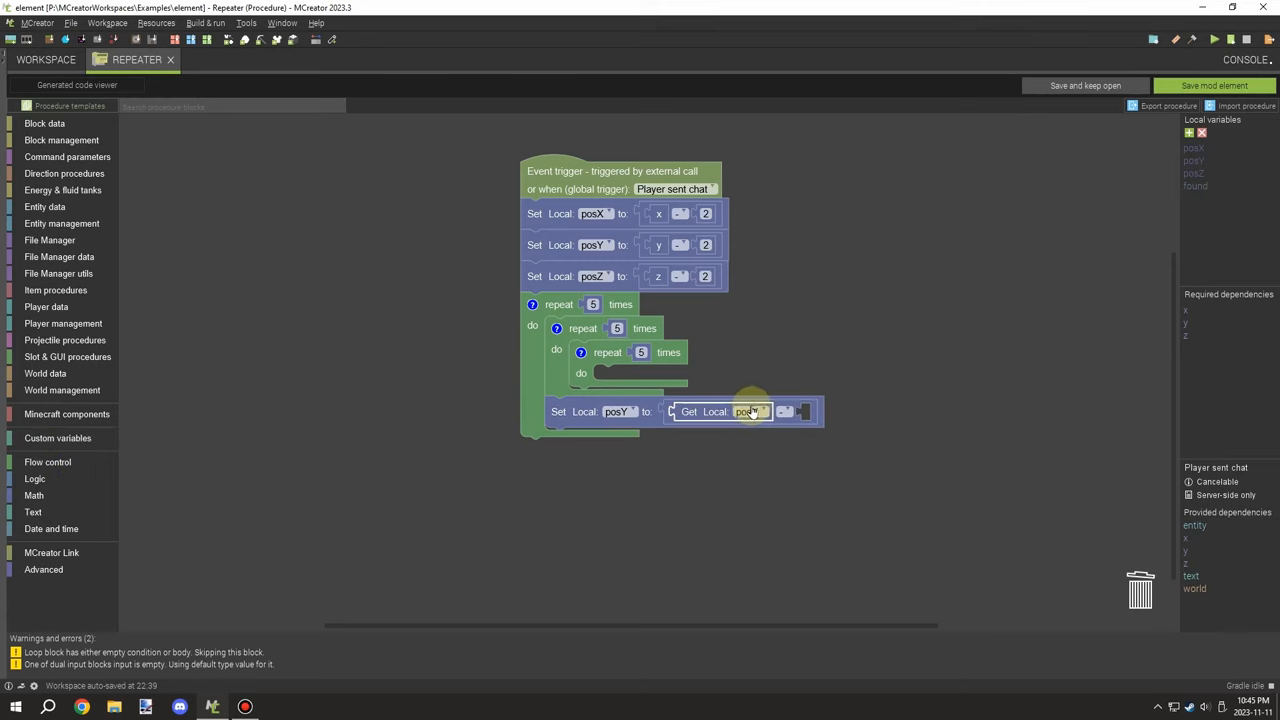
# Pick which local variable the Get block inside the loops reads.
pyautogui.click(34, 496)
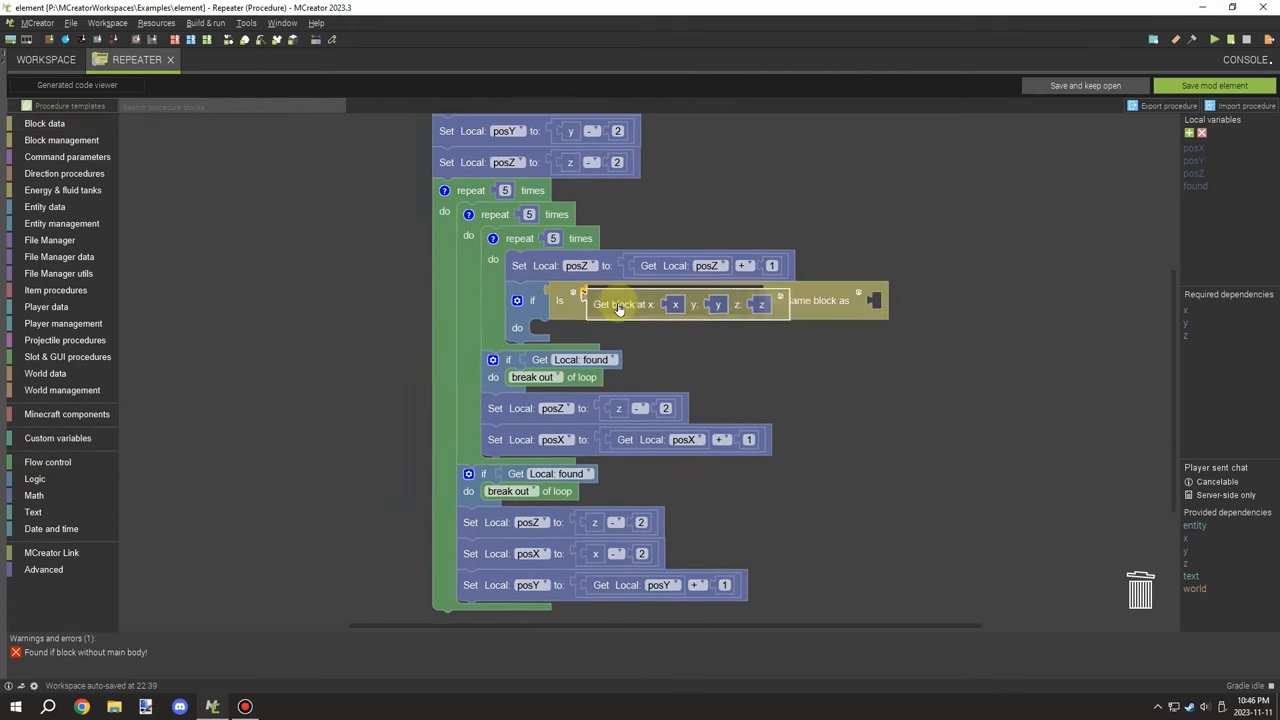
# Compare the block at posX, posY, posZ against Block of Diamond, setting found true and breaking on a match.
pyautogui.rightClick(620, 304)
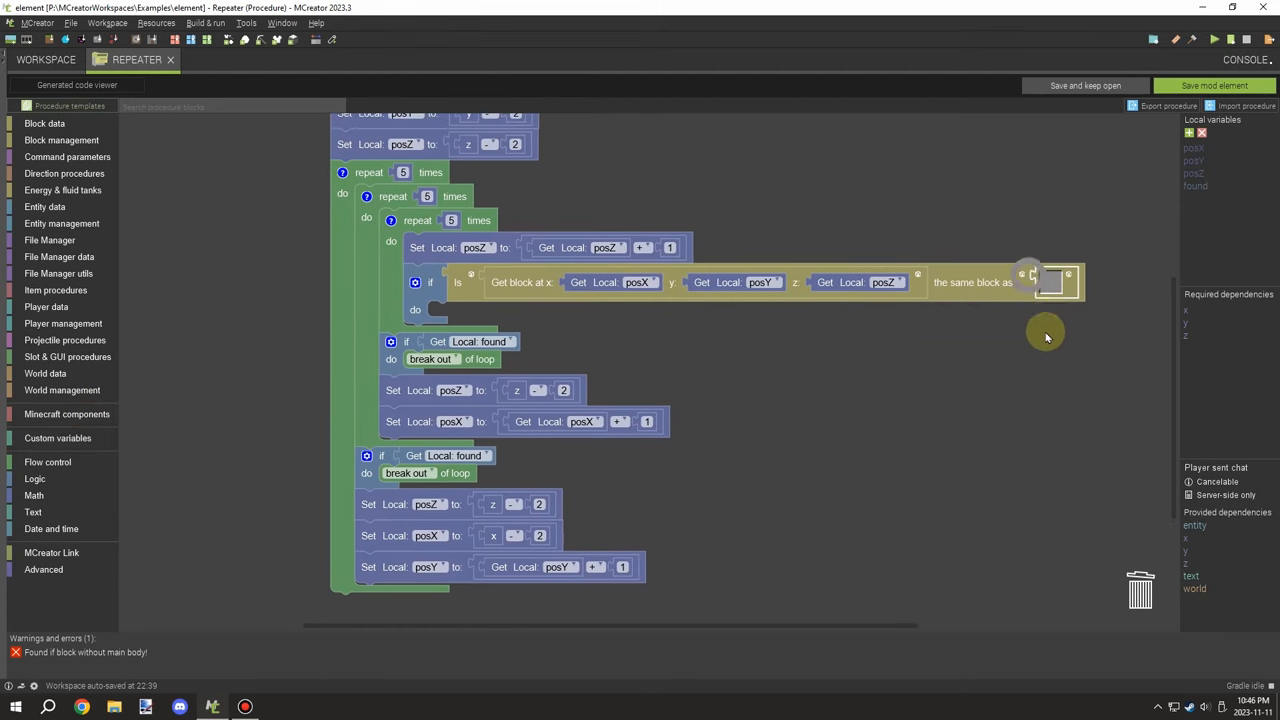
pyautogui.click(1056, 282)
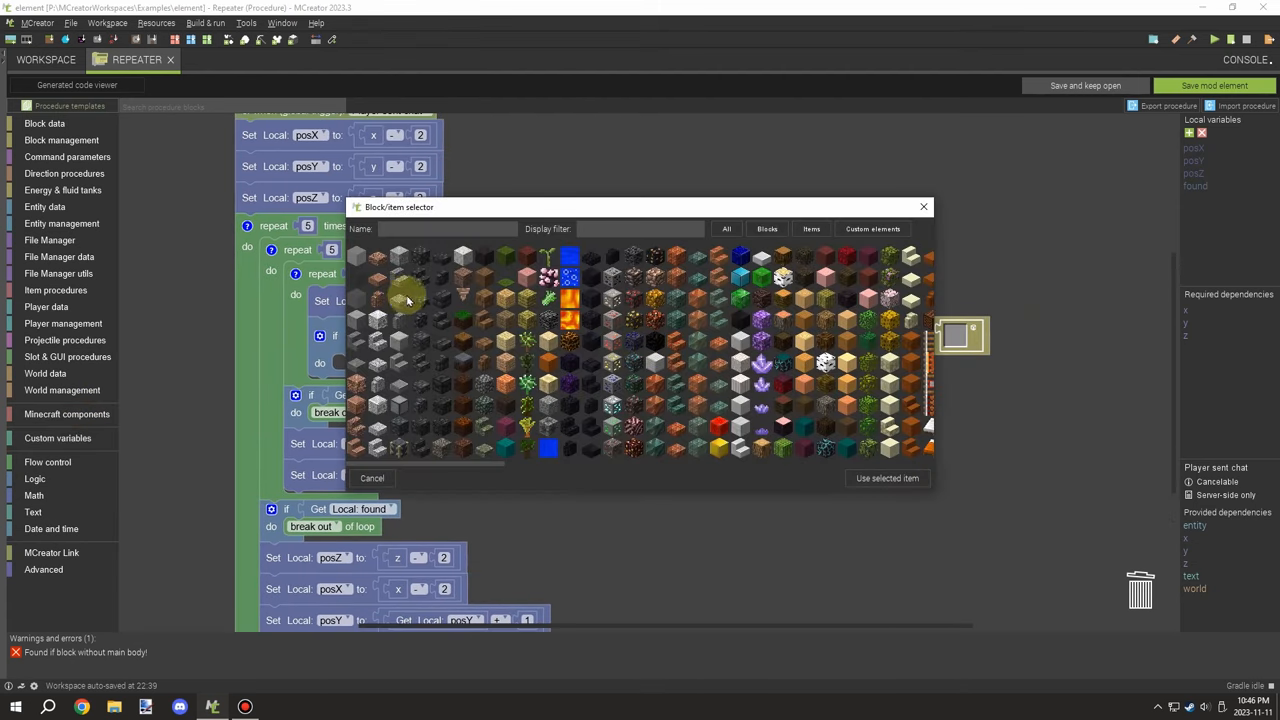
pyautogui.click(886, 478)
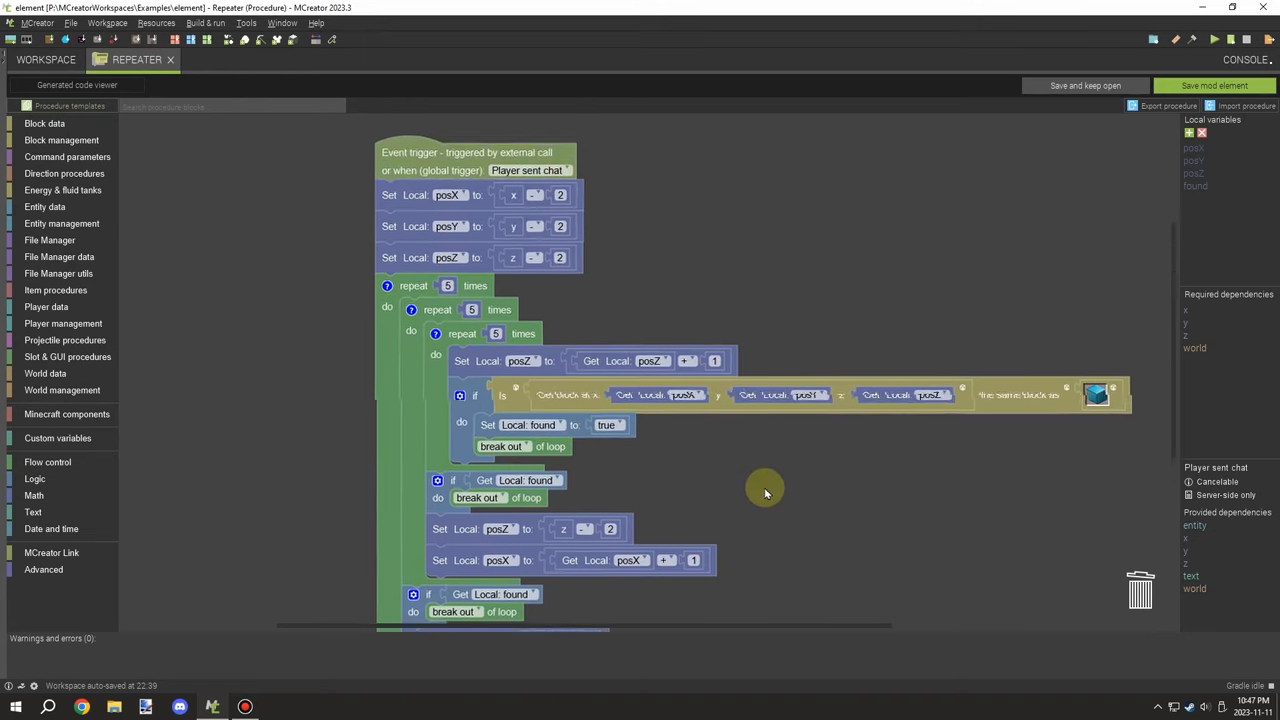
# Place an 'if Get Local found' check after the outer repeat loop.
pyautogui.scroll(-3)
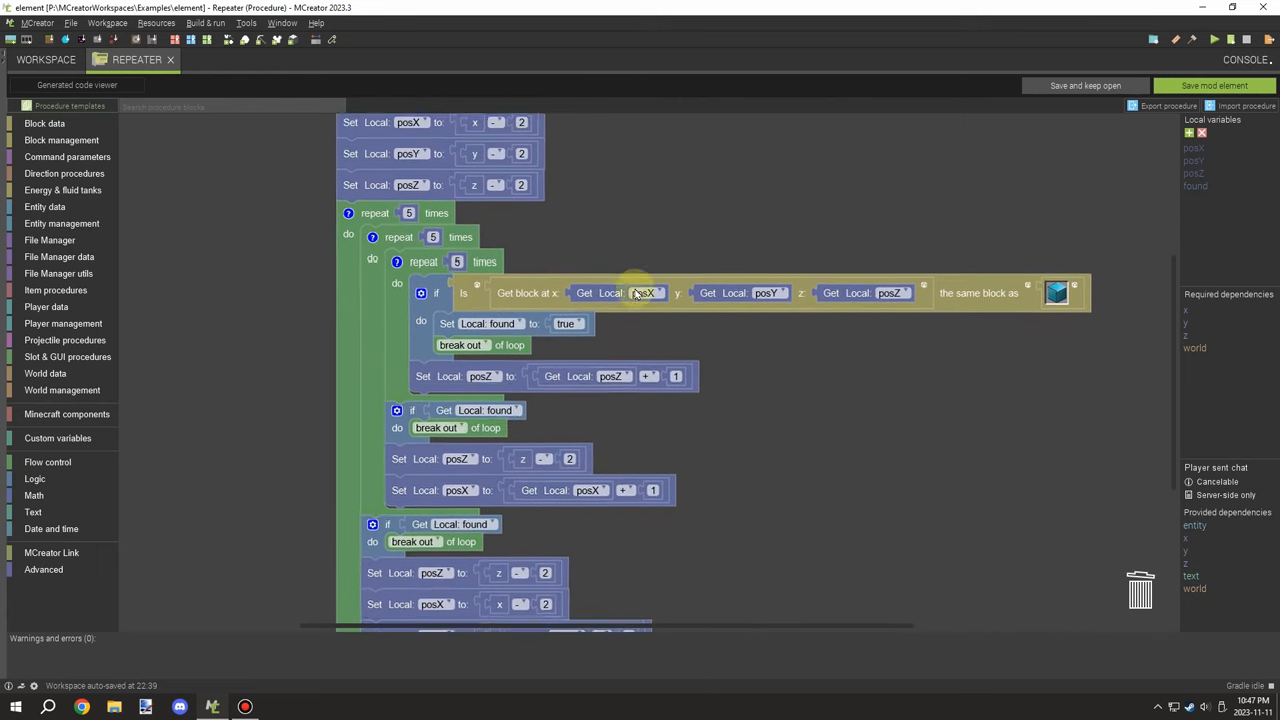
pyautogui.scroll(-3)
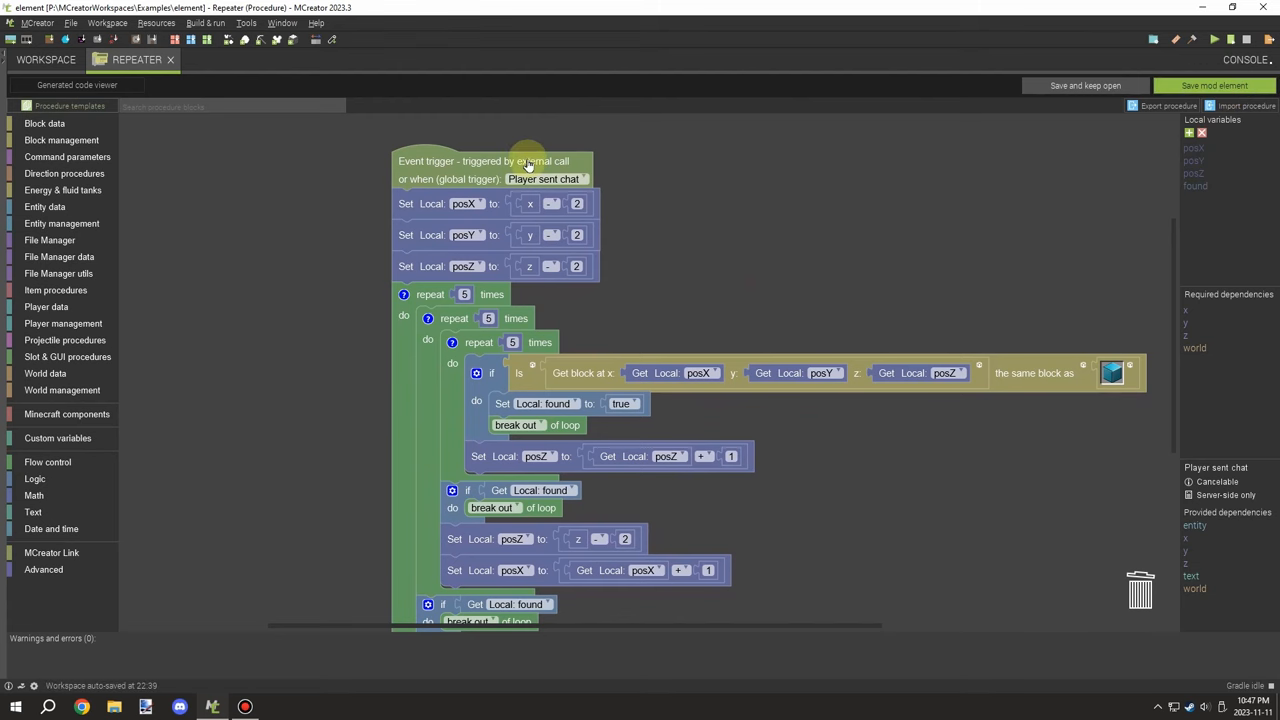
pyautogui.scroll(-3)
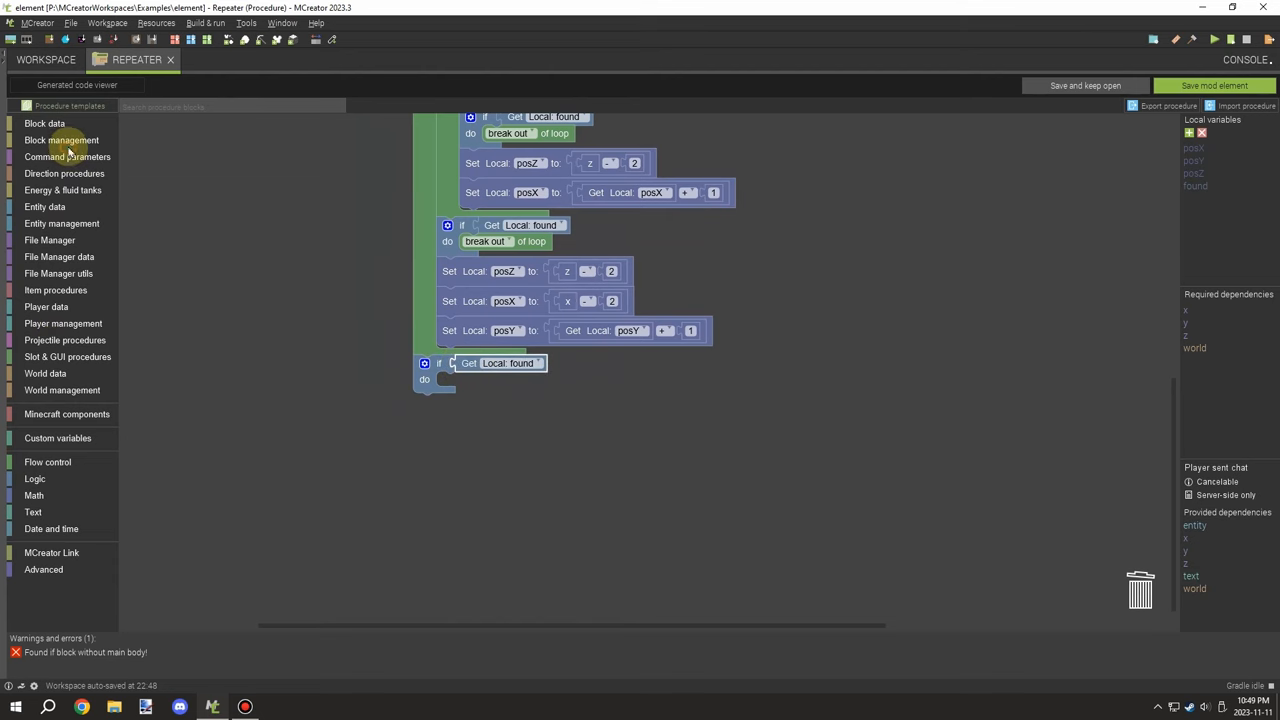
# Send the player 'Block at:' joined with Get Local posX, posY and posZ.
pyautogui.click(60, 140)
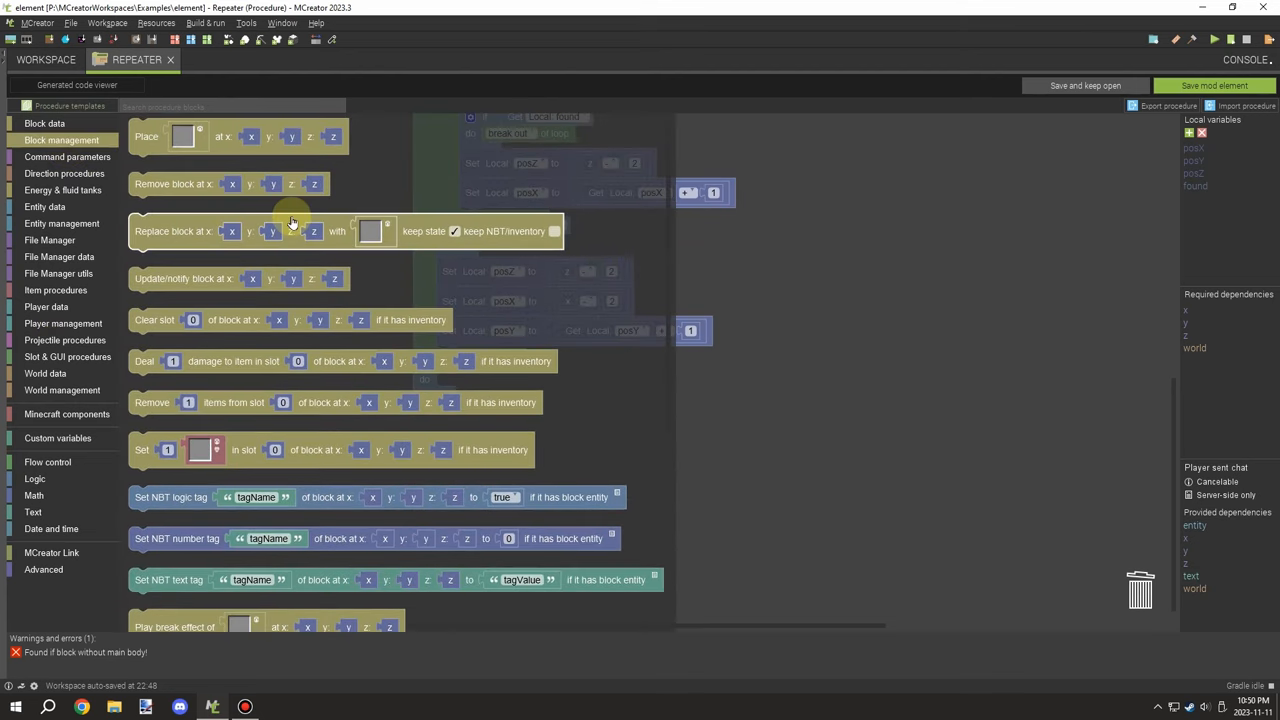
pyautogui.click(44, 124)
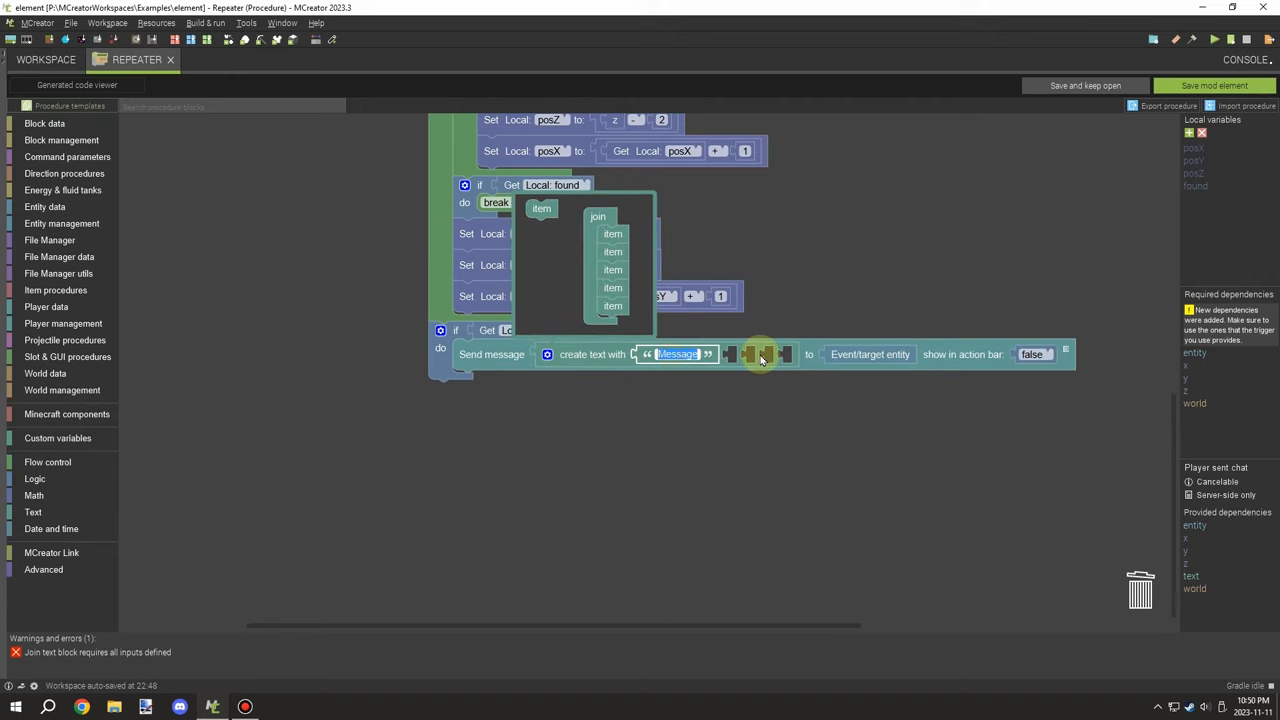
pyautogui.write('Block at:')
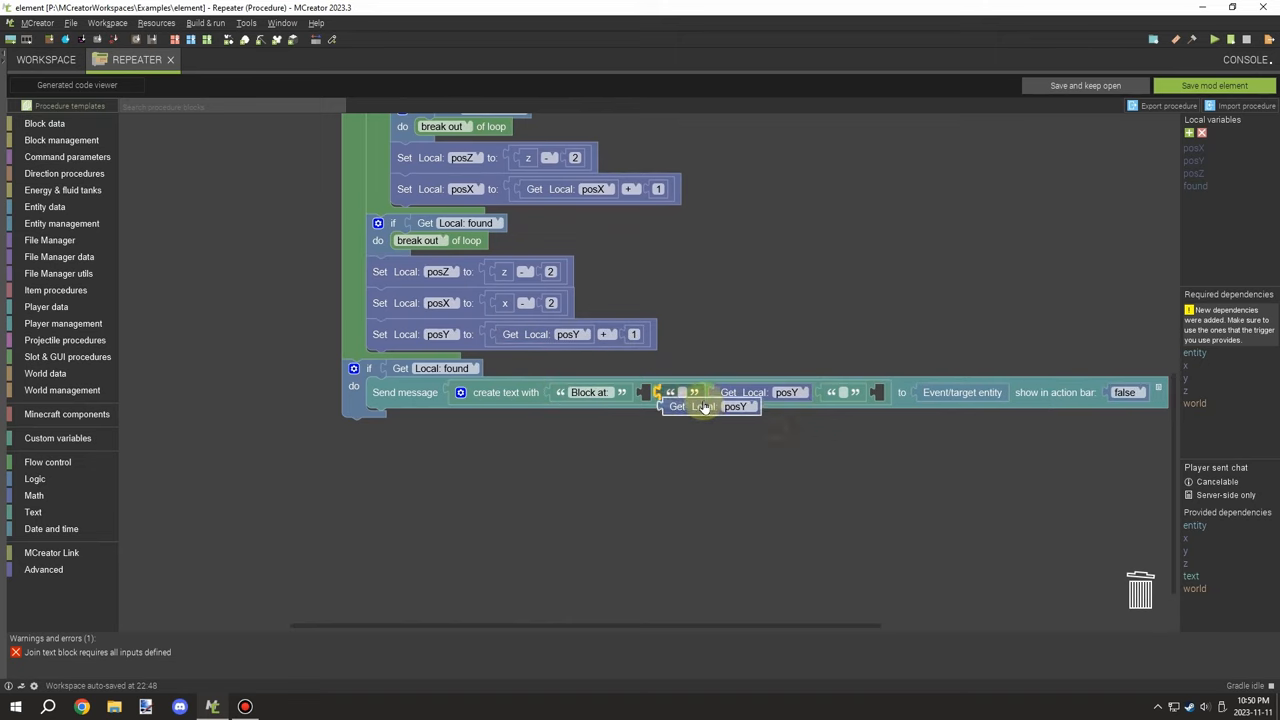
pyautogui.rightClick(700, 406)
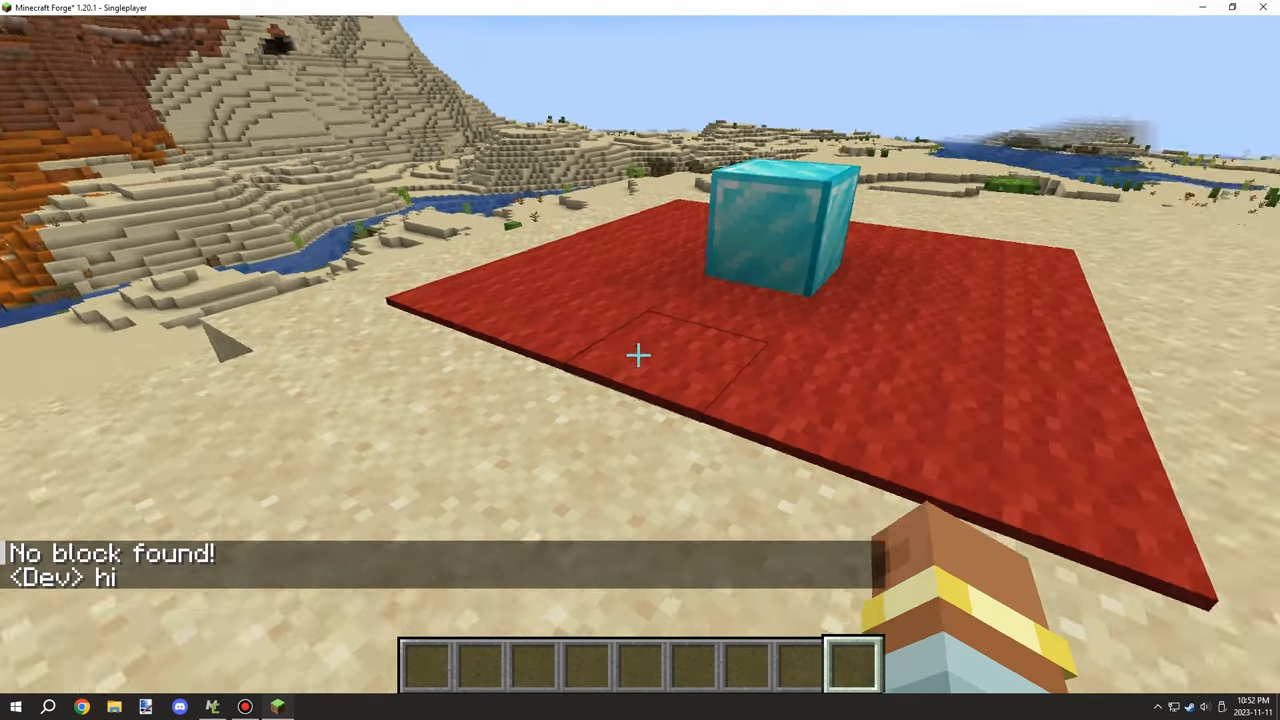
# Place a diamond block on the red wool, confirm chat reports its coordinates, then break it.
pyautogui.press('e')
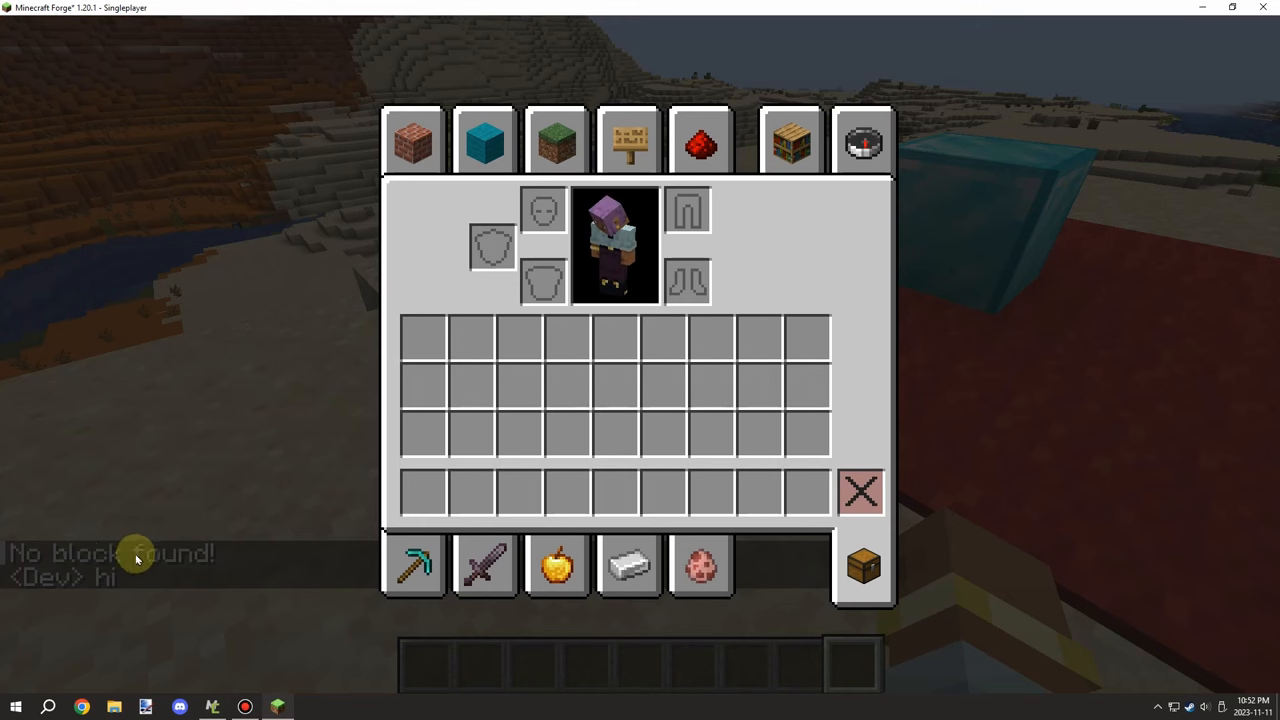
pyautogui.press('Escape')
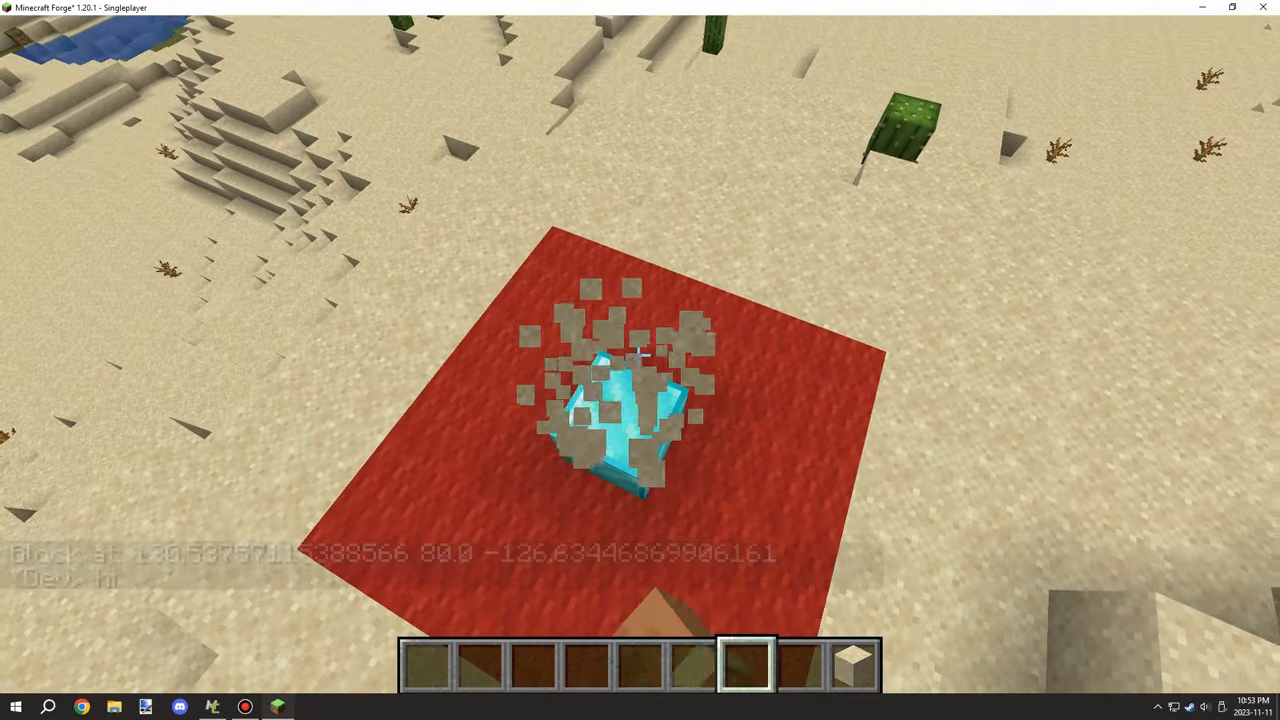
pyautogui.click(640, 356)
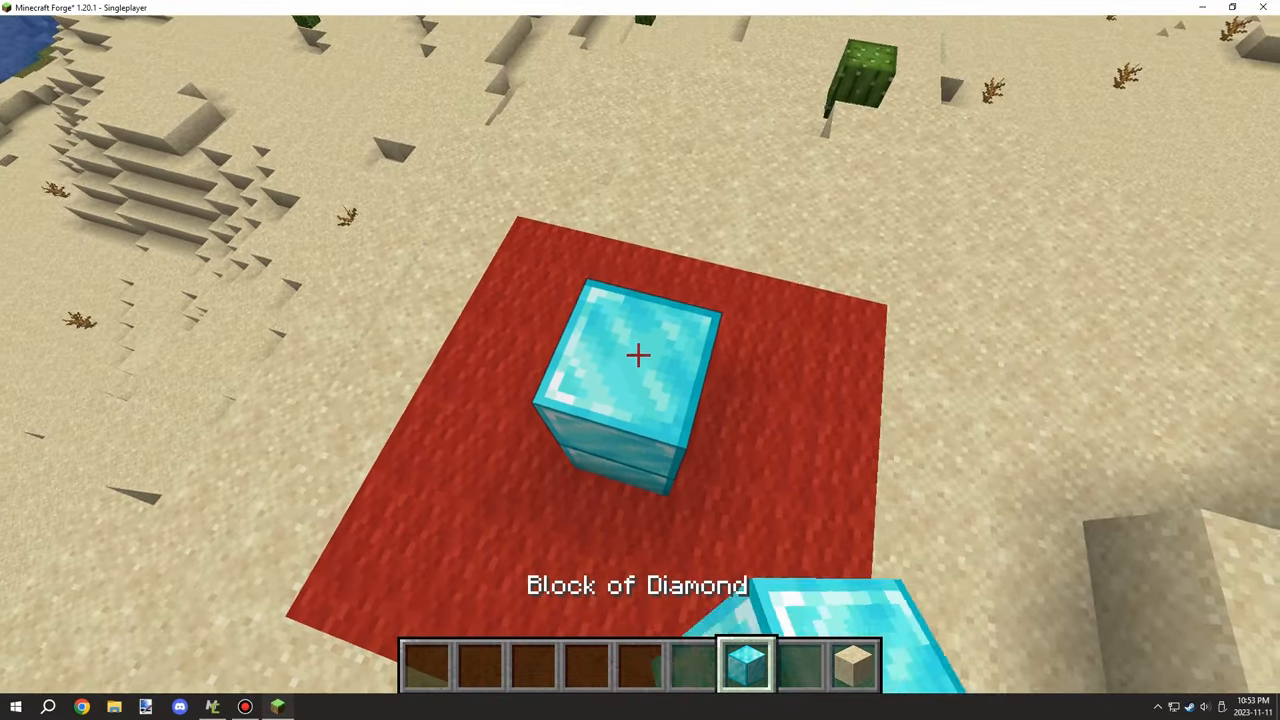
pyautogui.click(640, 356)
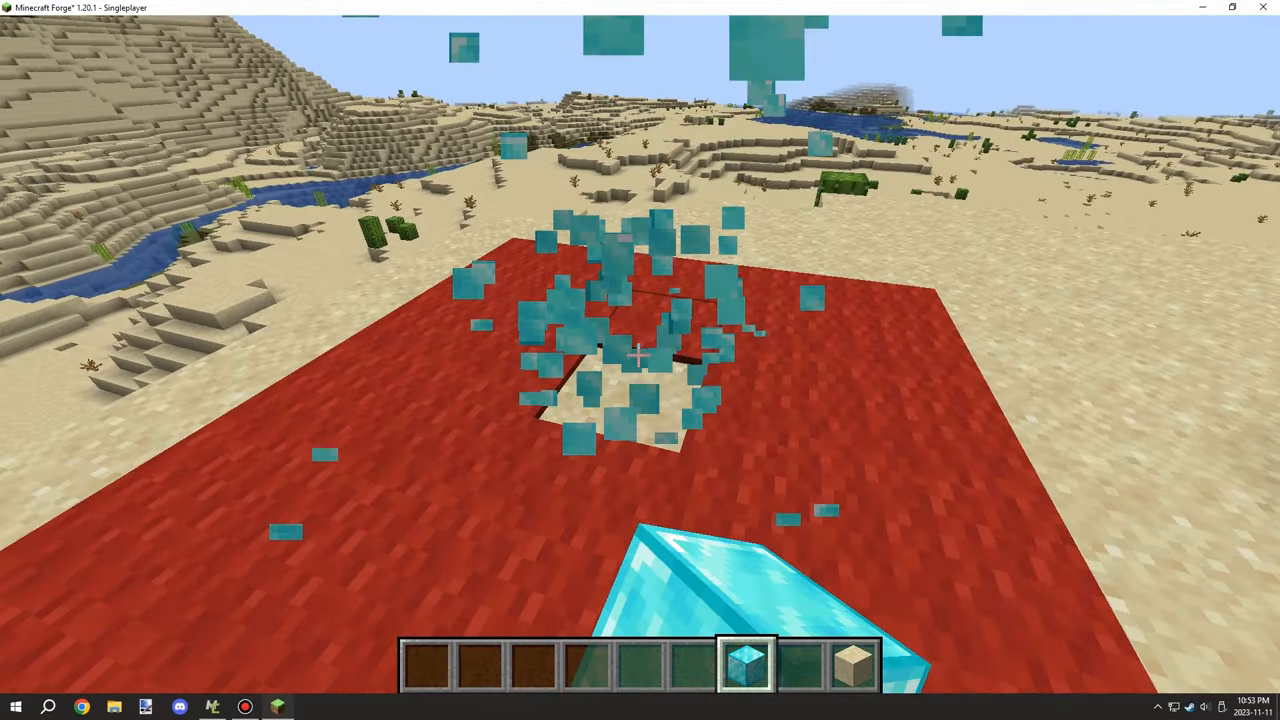